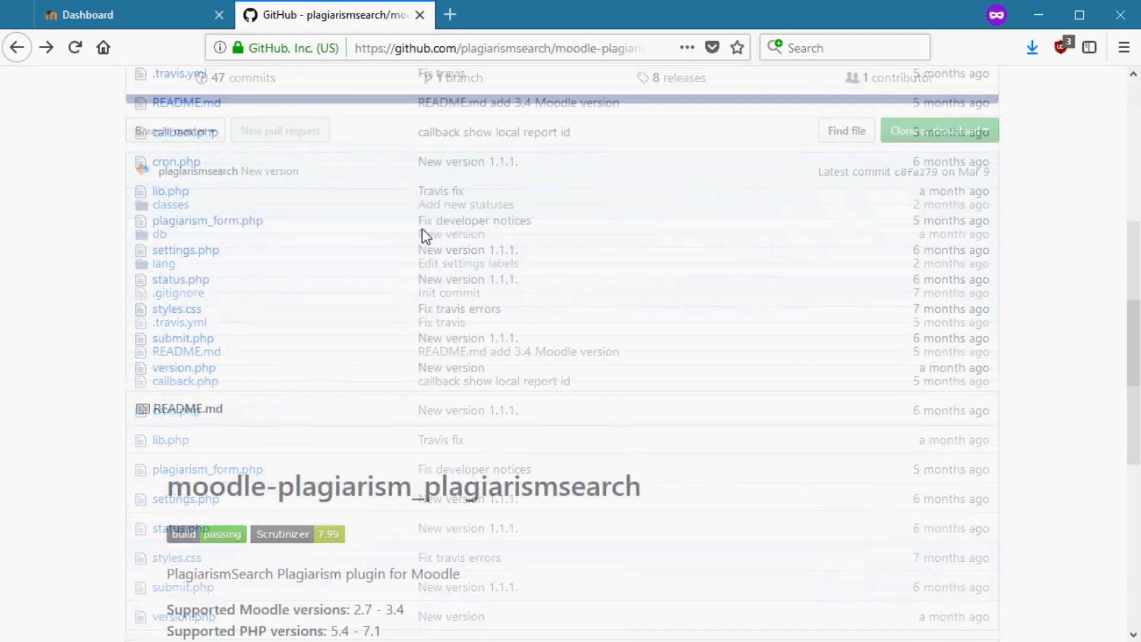
Step: Download PlagiarismSearch release 1.1.8 zip from the Moodle plugins directory and save it
scroll(down, 3)
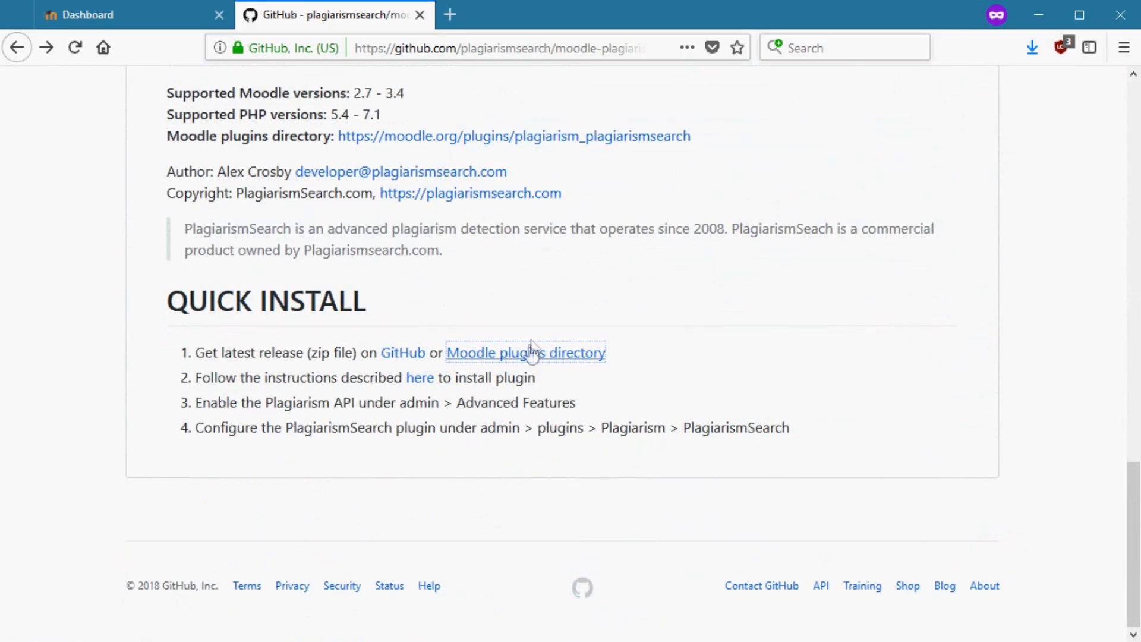
click(525, 352)
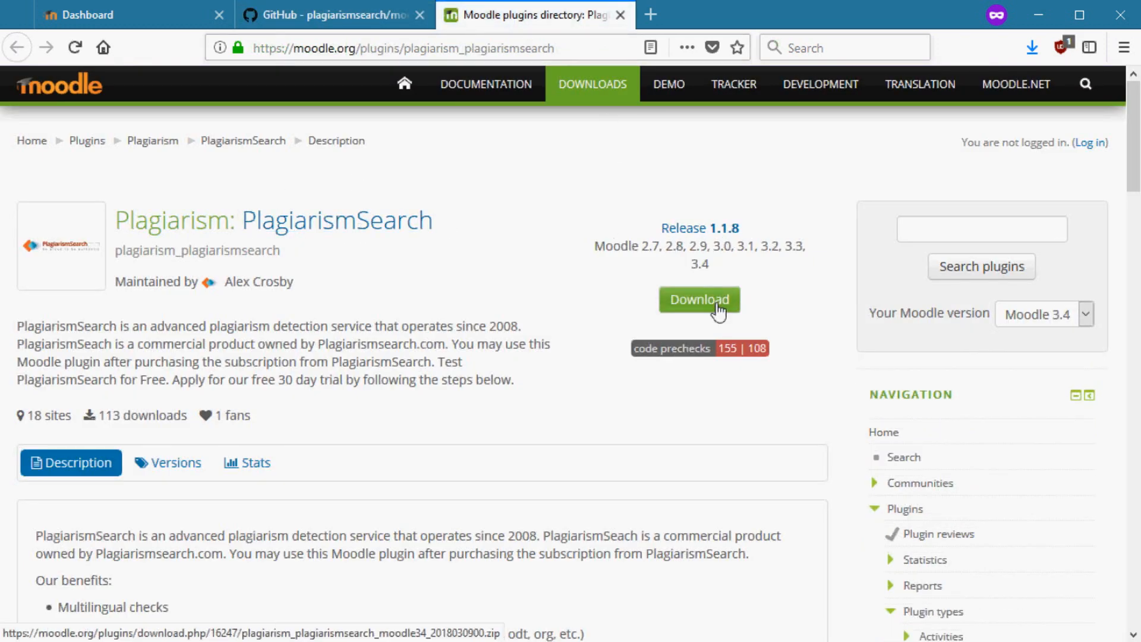
click(699, 300)
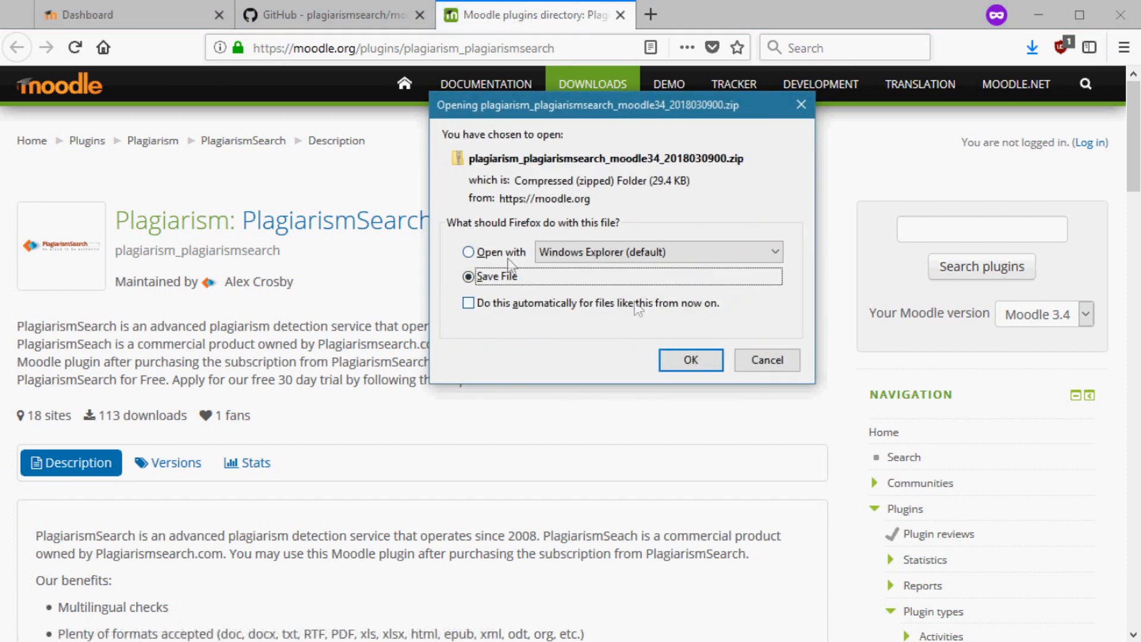
click(690, 359)
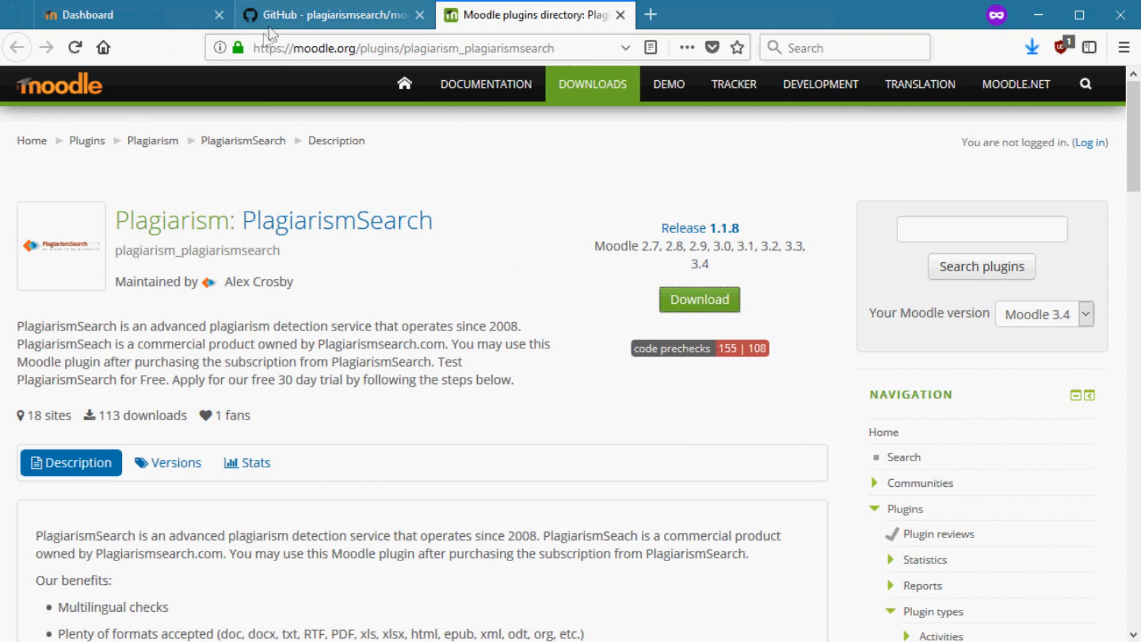
Step: Return to the local Moodle dashboard and go to Site administration
click(107, 15)
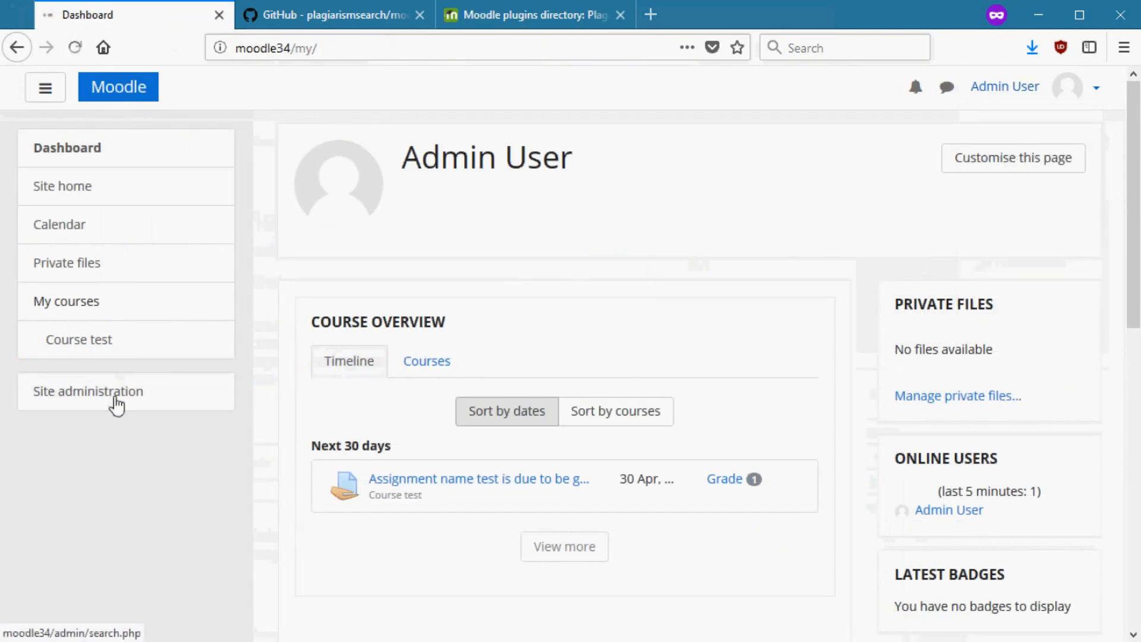
click(91, 391)
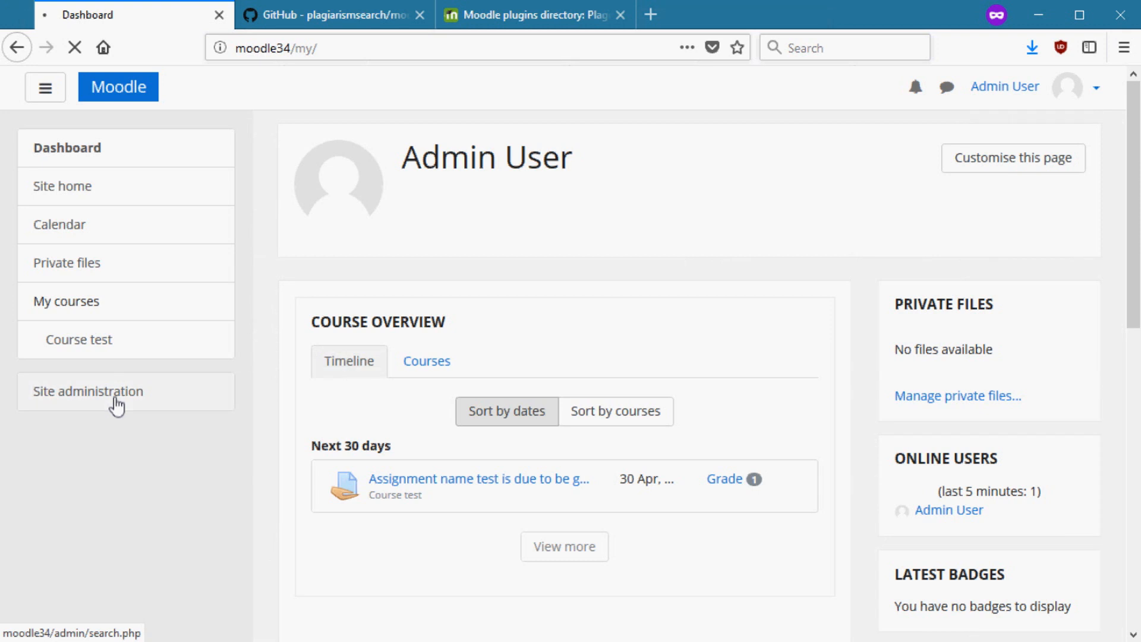
click(85, 393)
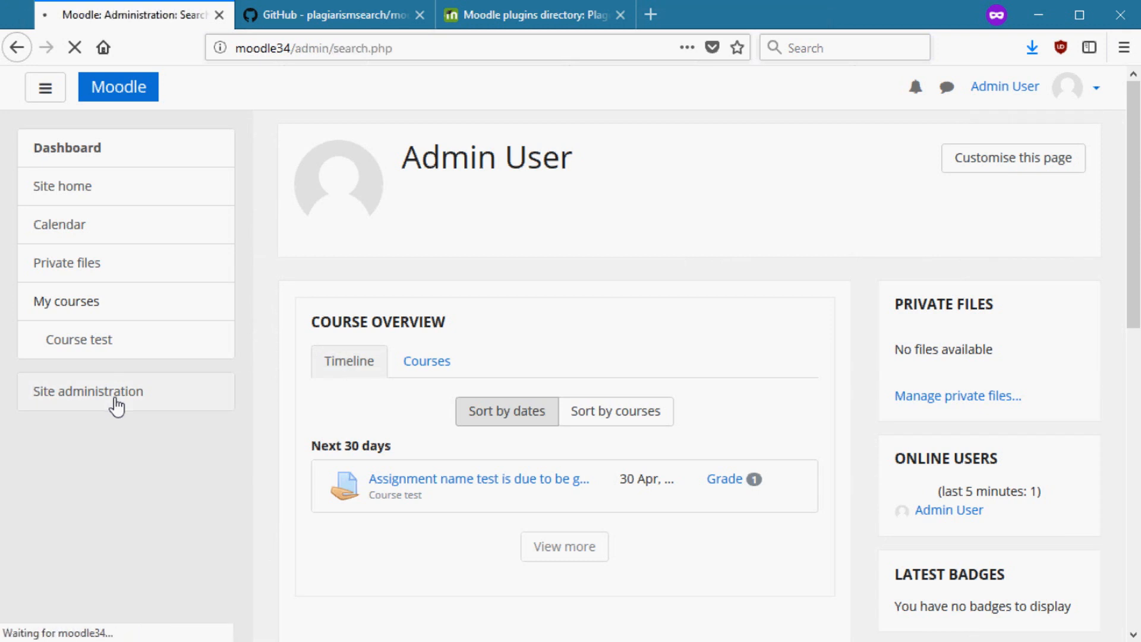
click(87, 392)
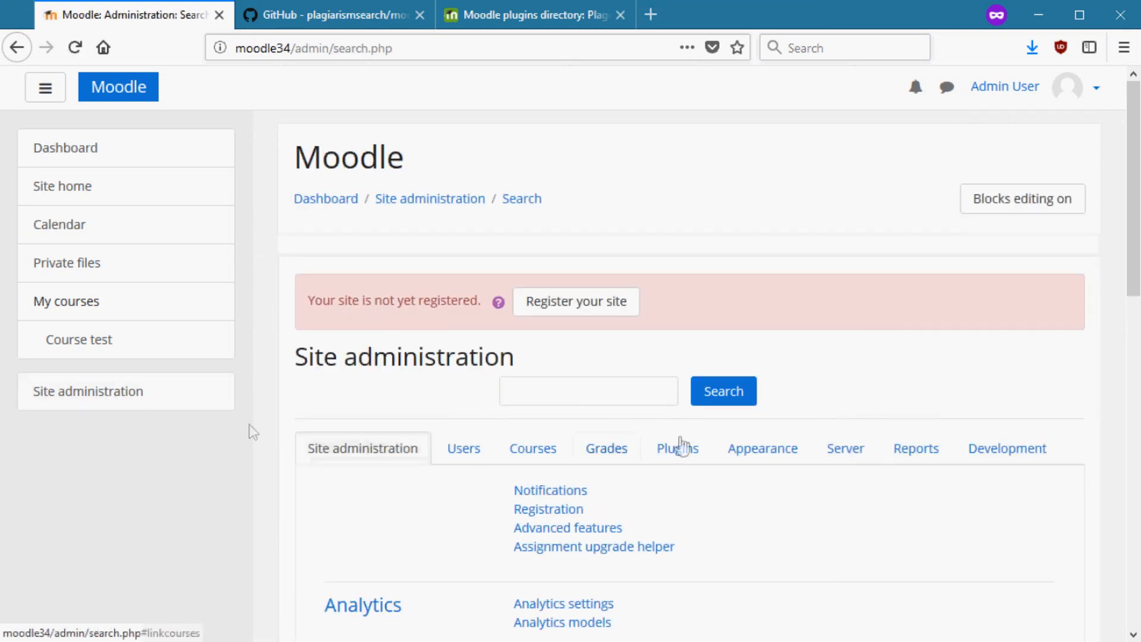
click(568, 527)
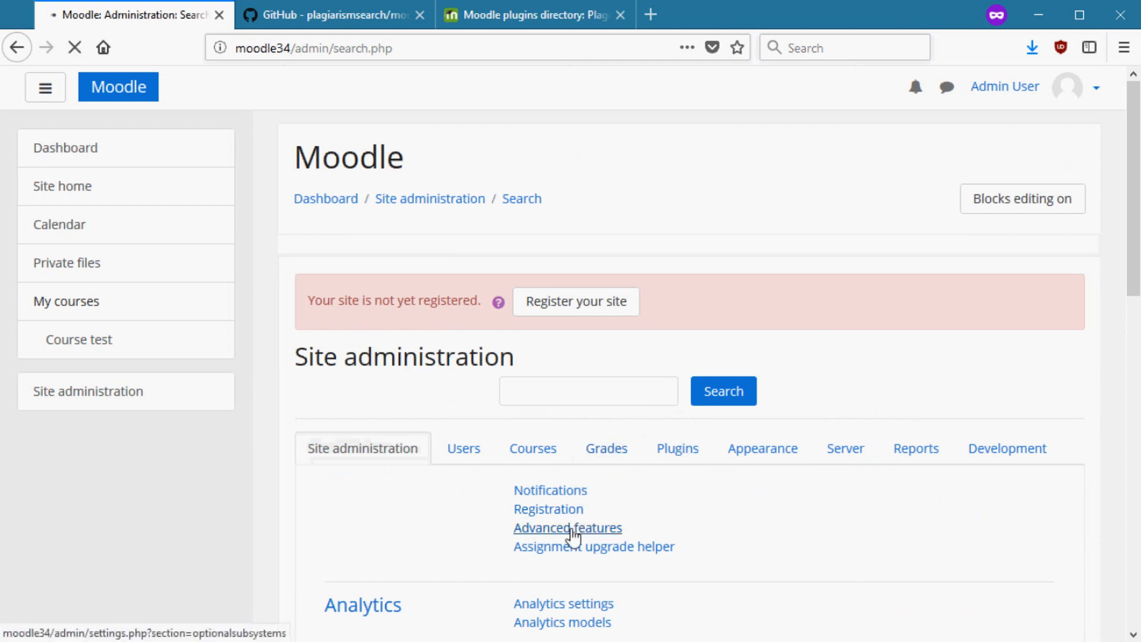
Step: In Advanced features, tick Enable plagiarism plugins and save the changes
click(568, 528)
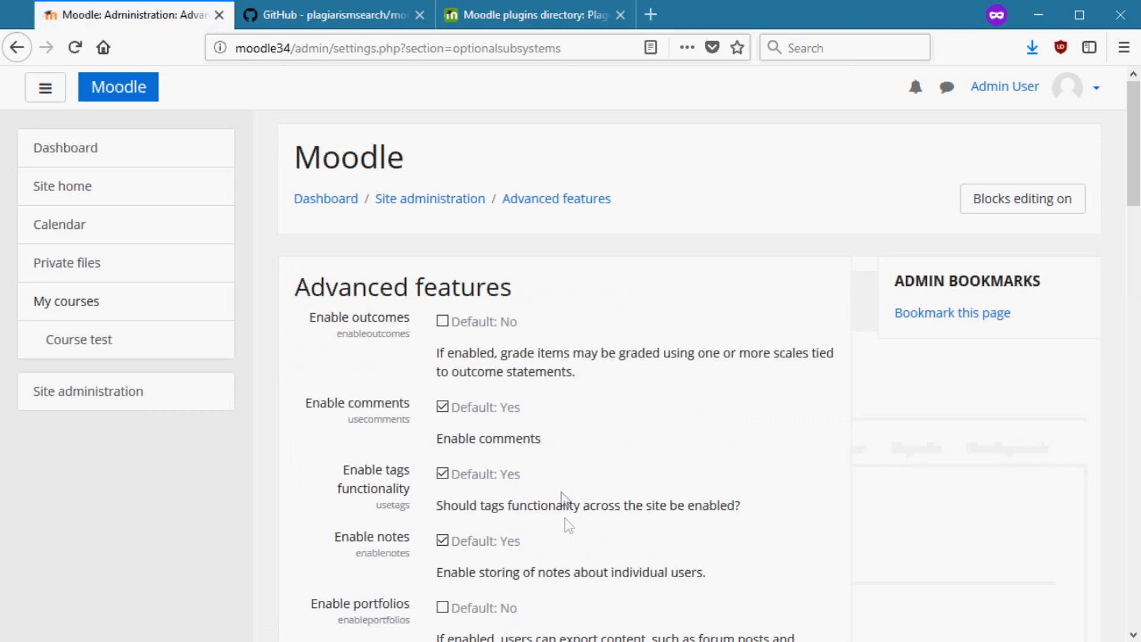
scroll(down, 3)
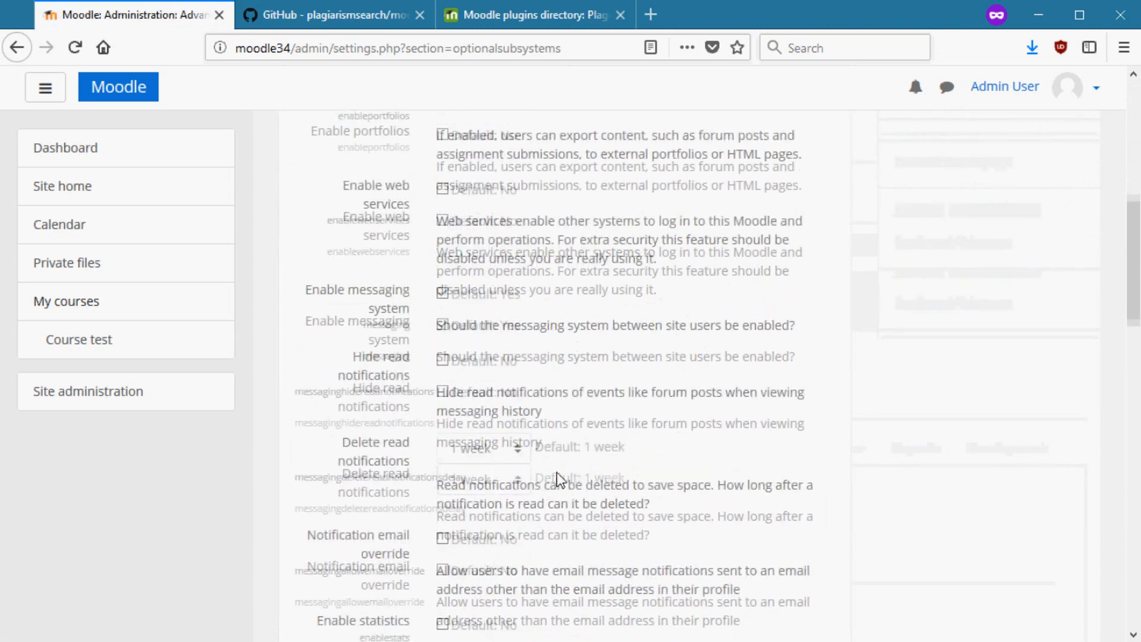
scroll(down, 3)
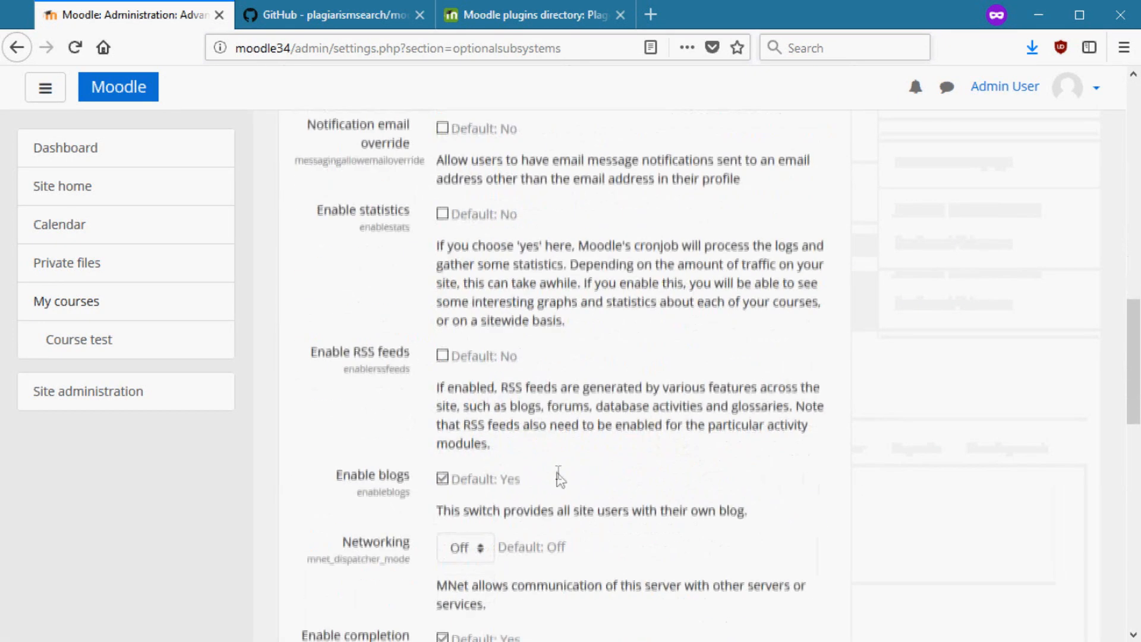
scroll(down, 3)
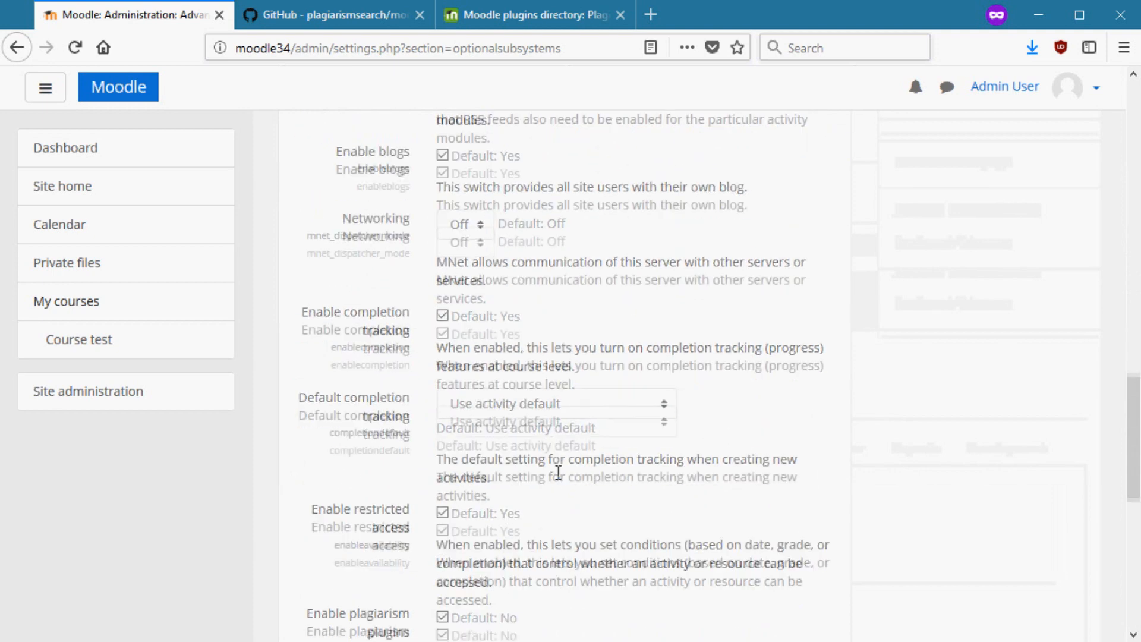
scroll(down, 3)
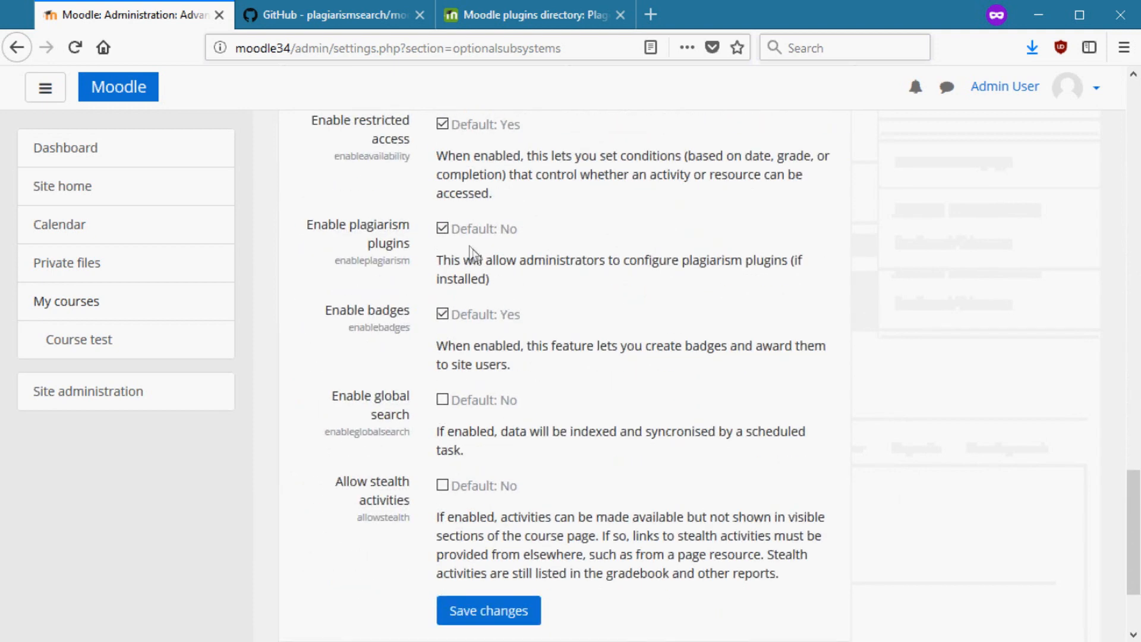
click(442, 229)
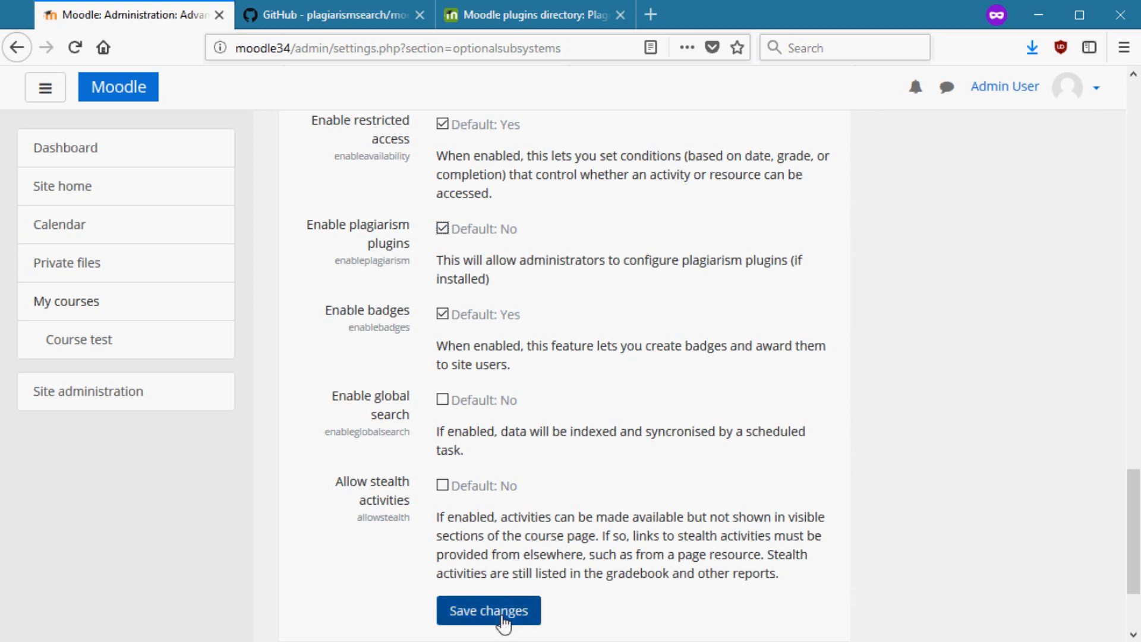
click(490, 626)
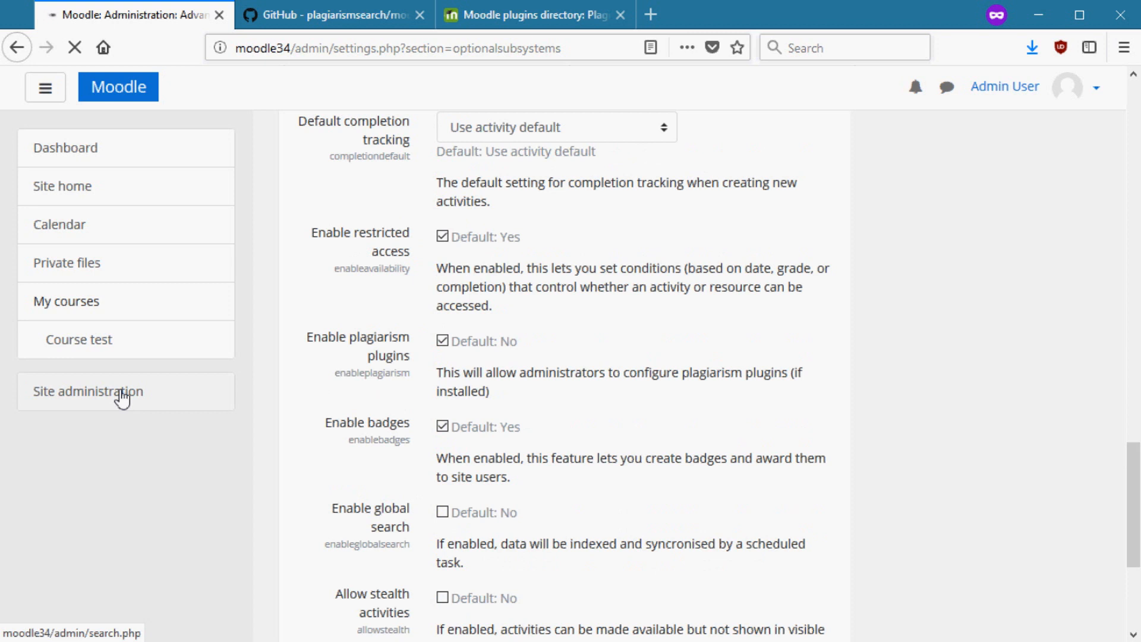
Step: Go to Site administration > Plugins > Install plugins to reach the Plugin installer
click(81, 392)
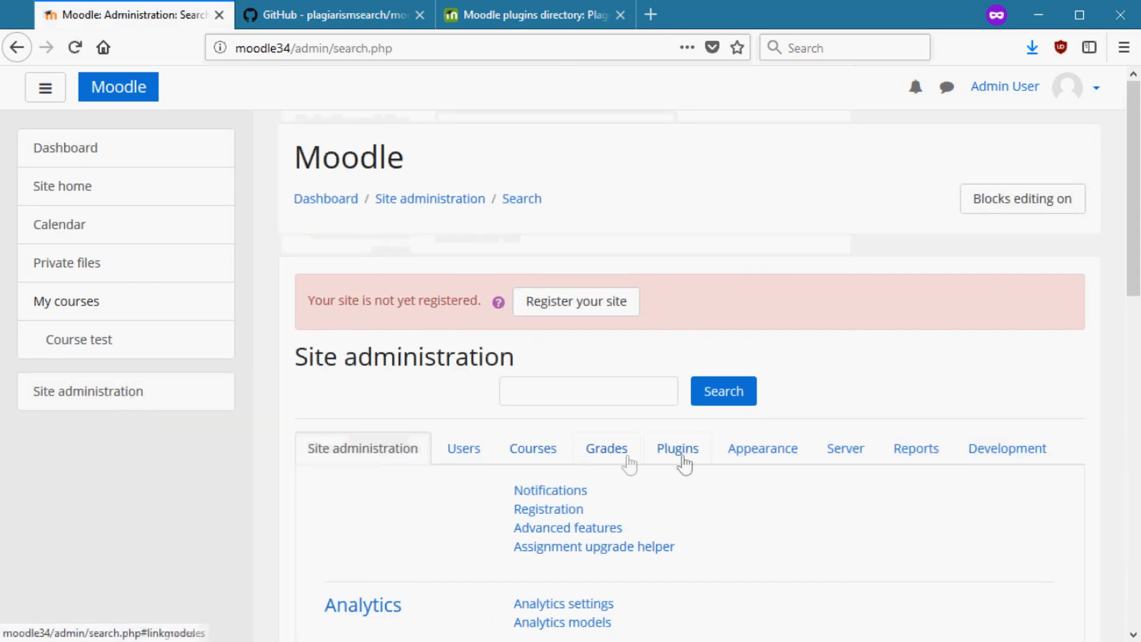
click(677, 449)
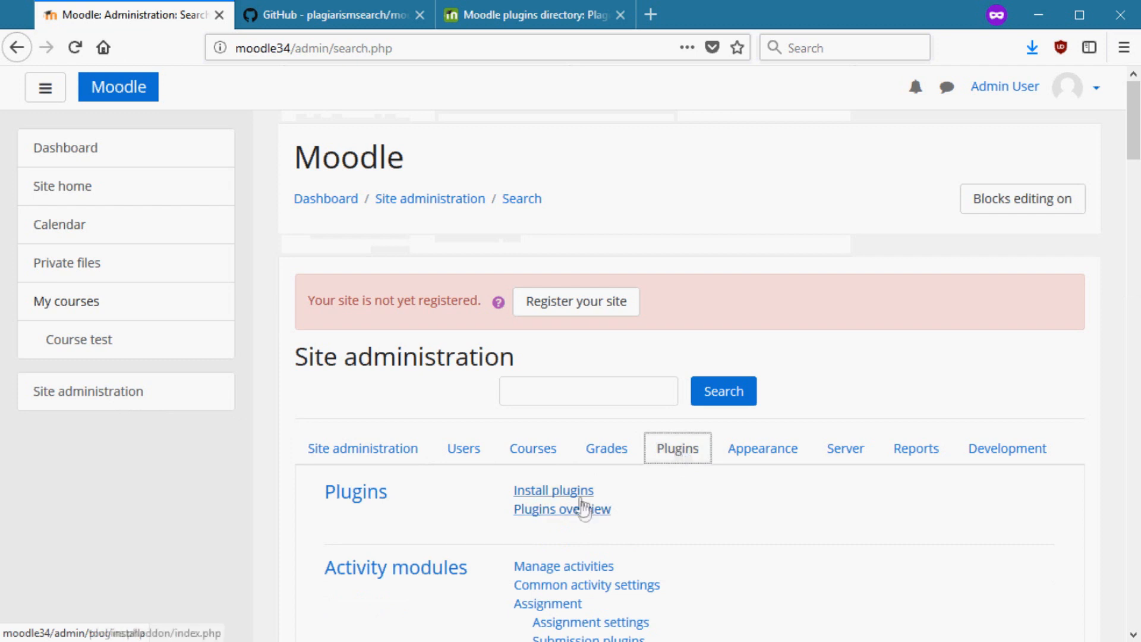
click(554, 490)
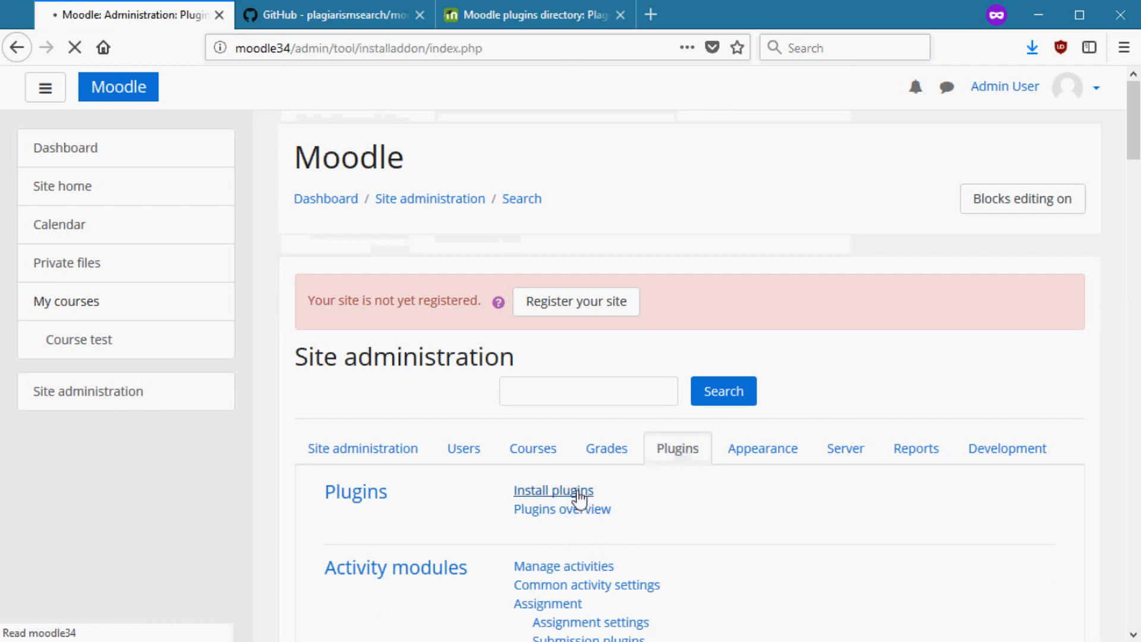
click(552, 490)
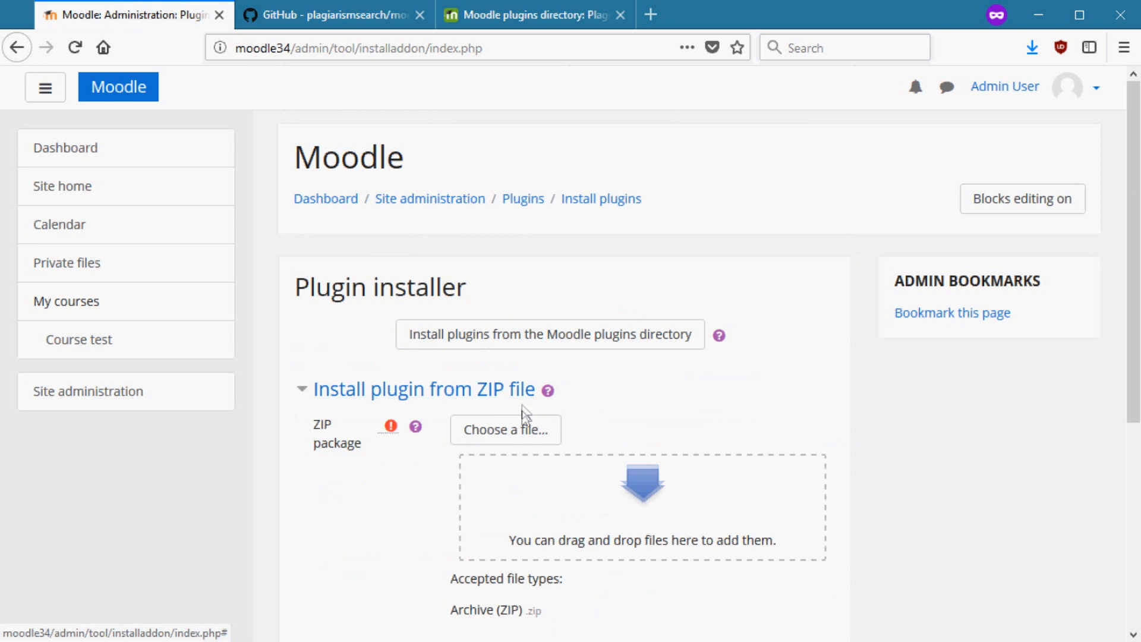
Step: Upload the downloaded PlagiarismSearch zip to the installer and install from the ZIP file
click(504, 430)
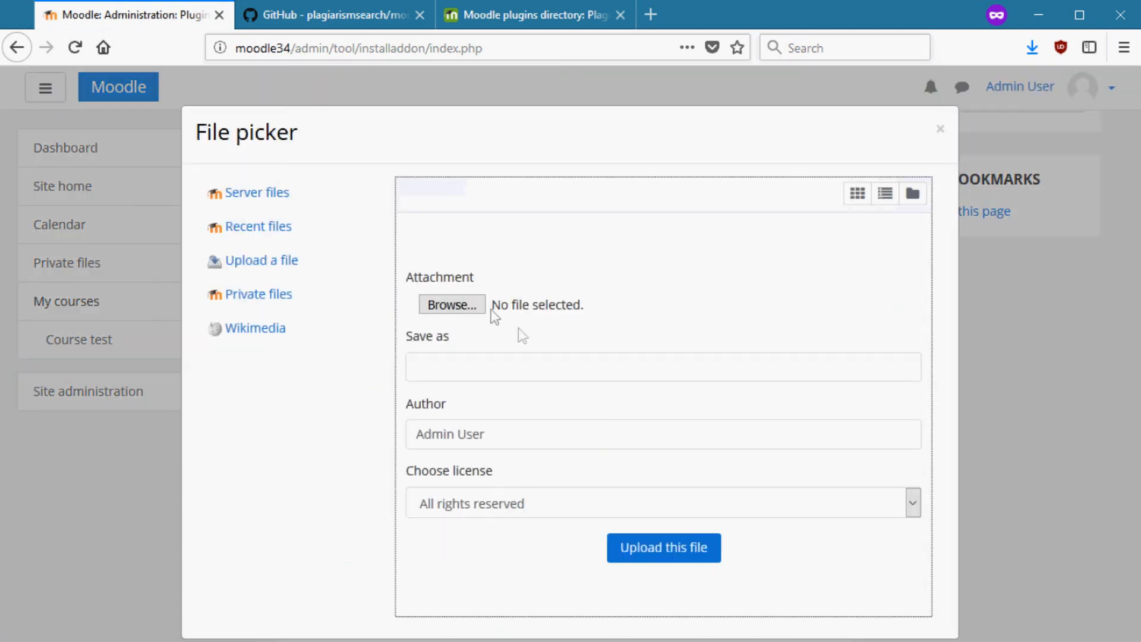
click(451, 304)
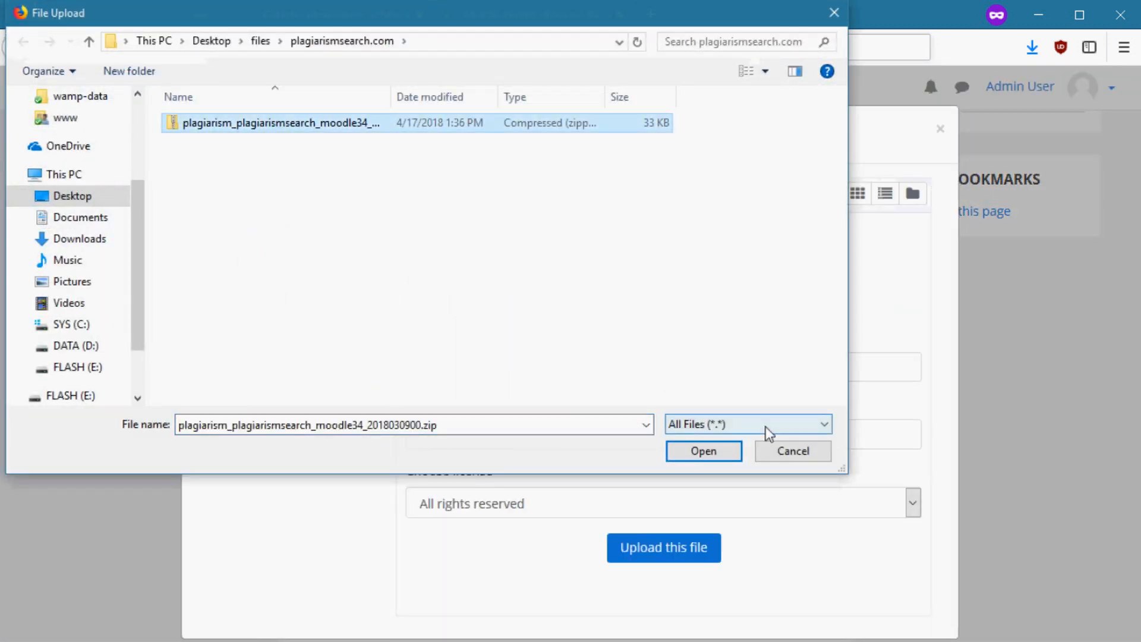
click(703, 452)
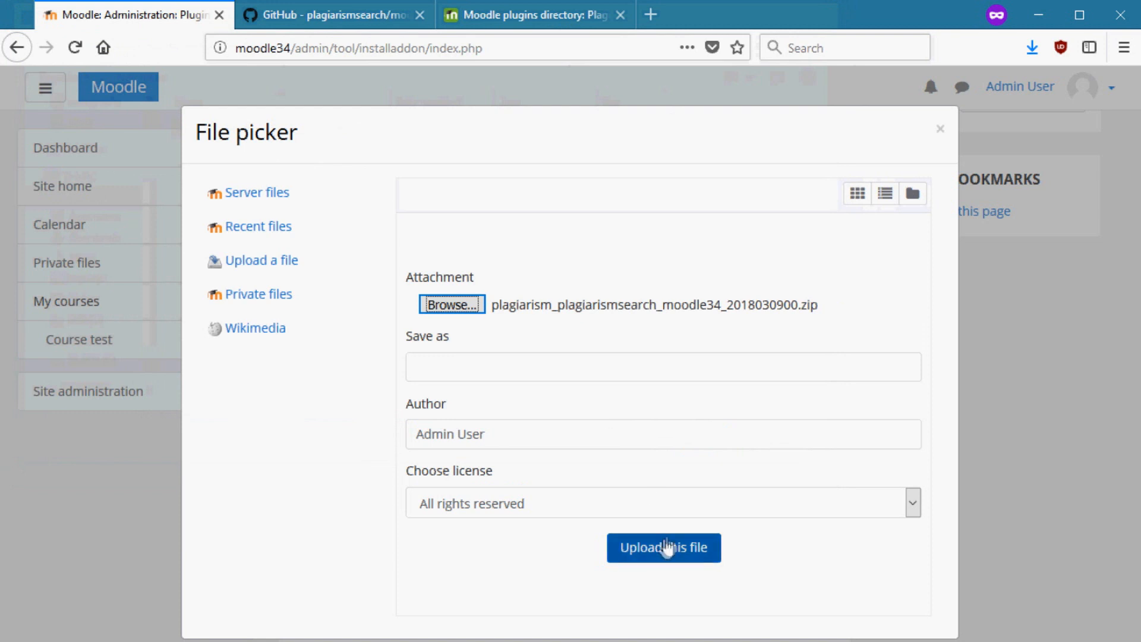
click(664, 547)
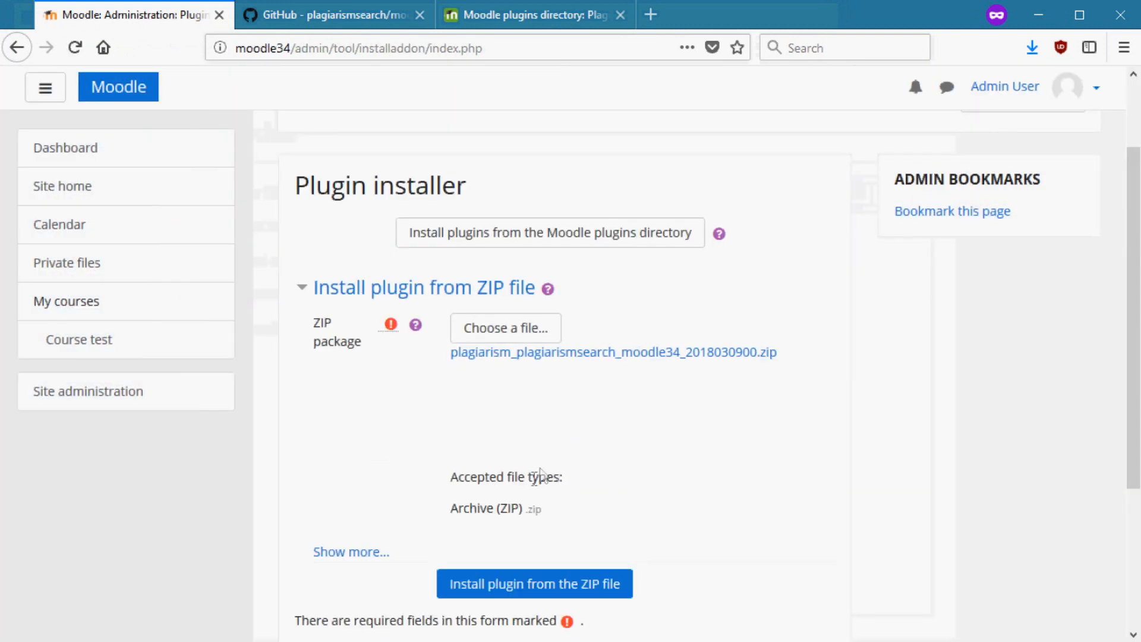
click(535, 583)
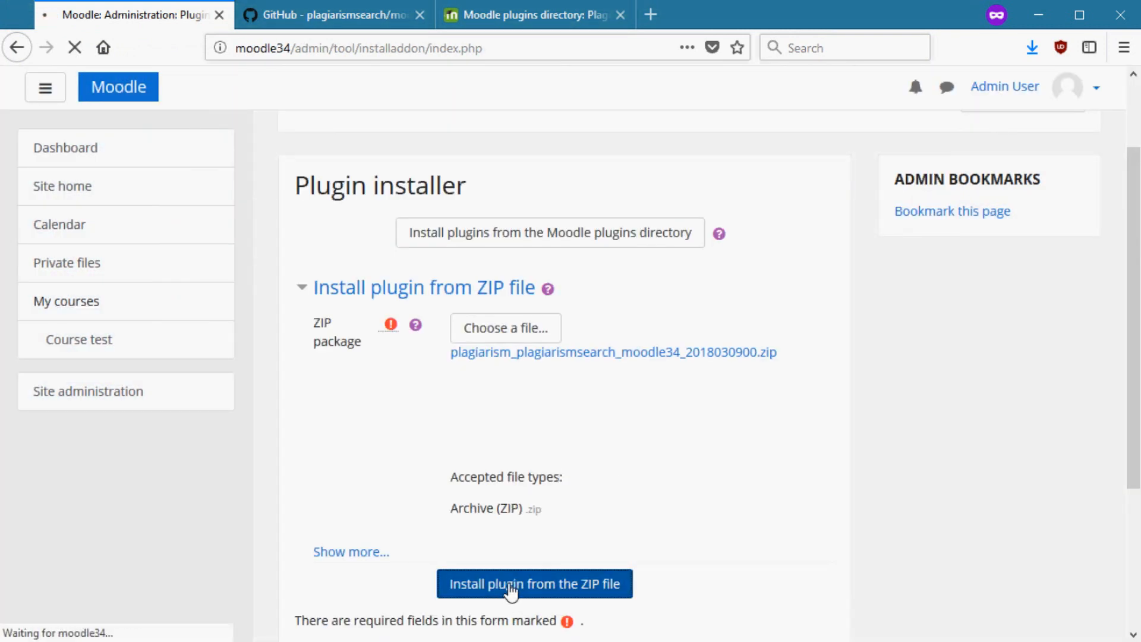
click(533, 583)
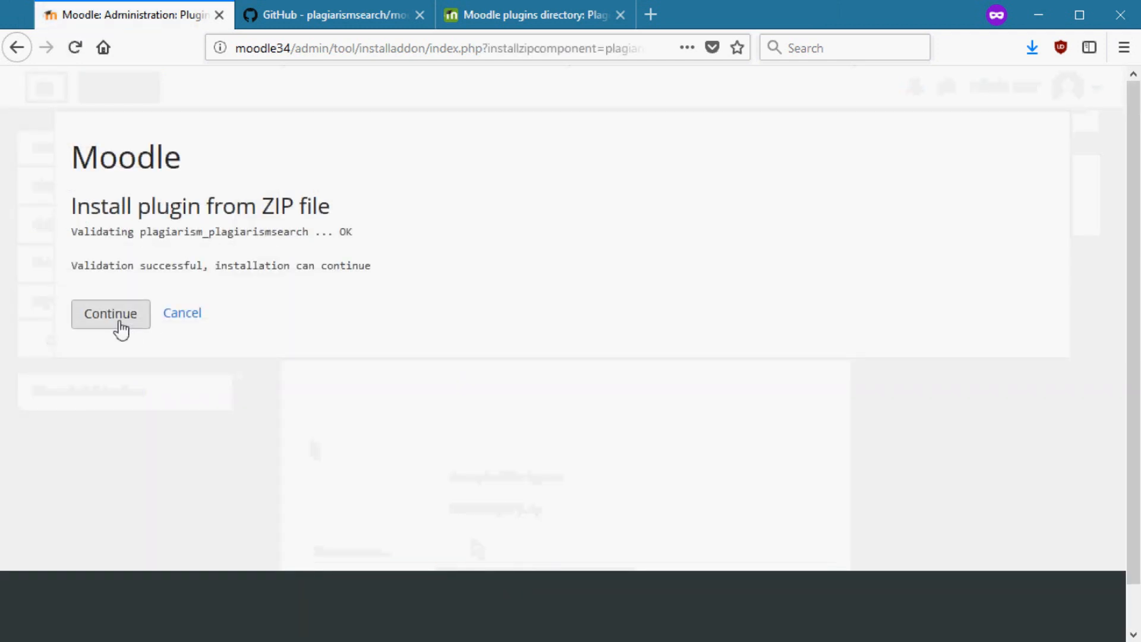
Step: Continue past validation, upgrade the Moodle database for plagiarism_plagiarismsearch, and continue to notifications
click(110, 314)
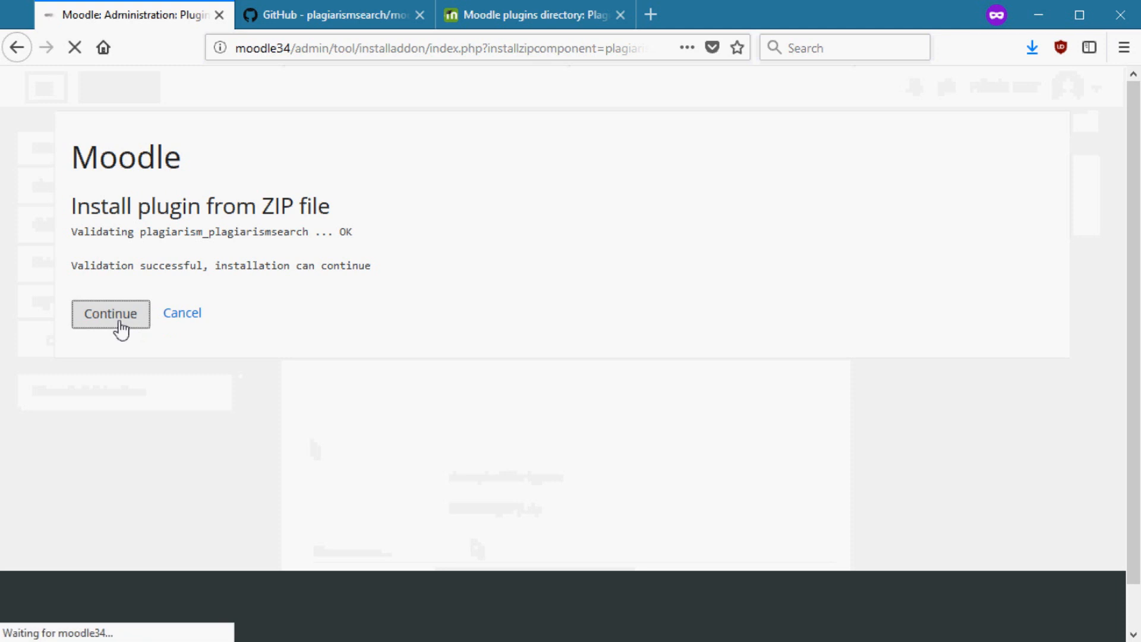
click(109, 314)
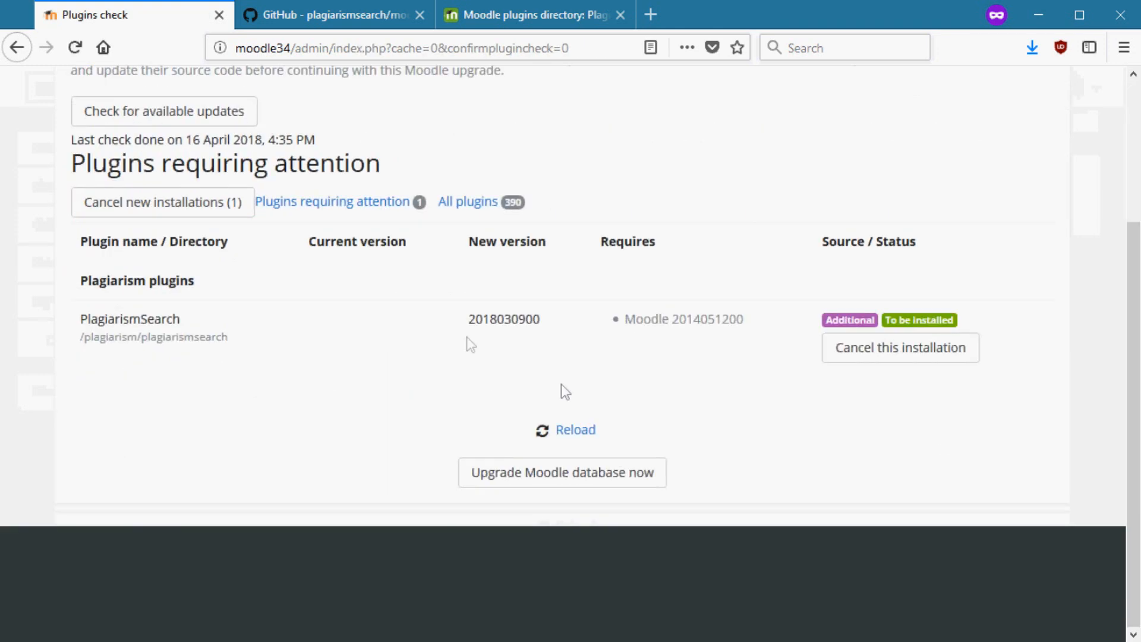
click(561, 473)
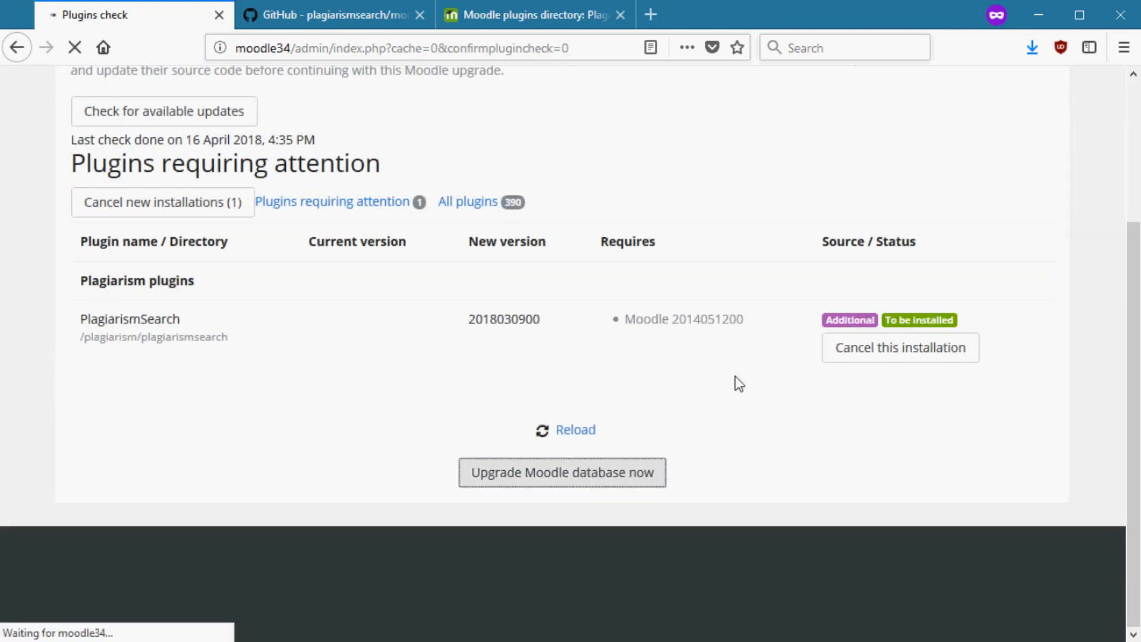
click(562, 471)
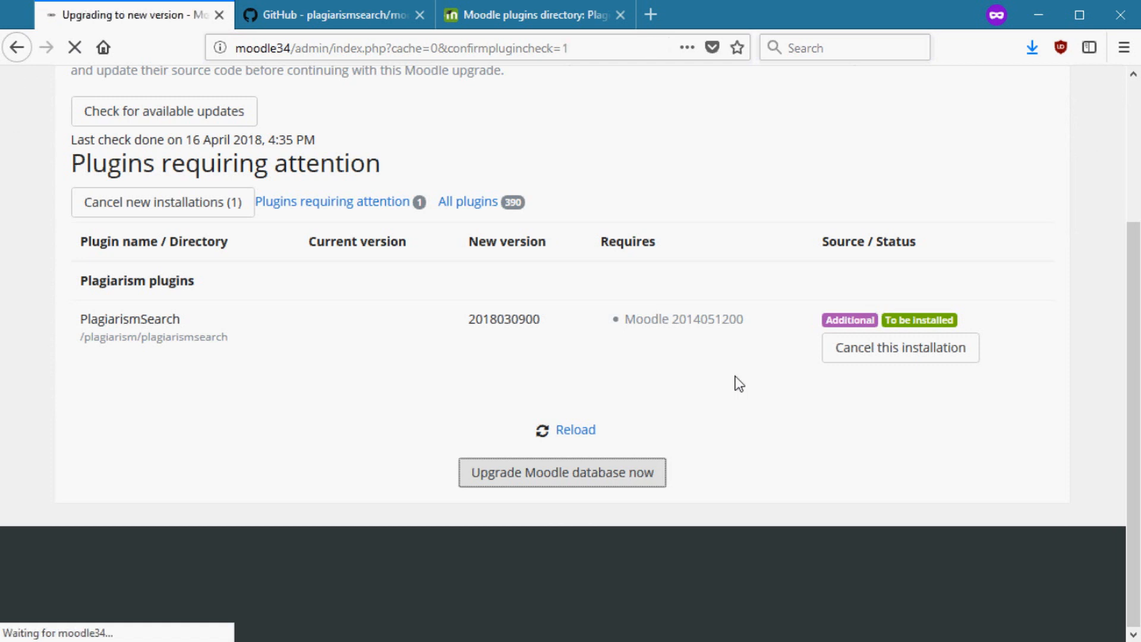
click(562, 473)
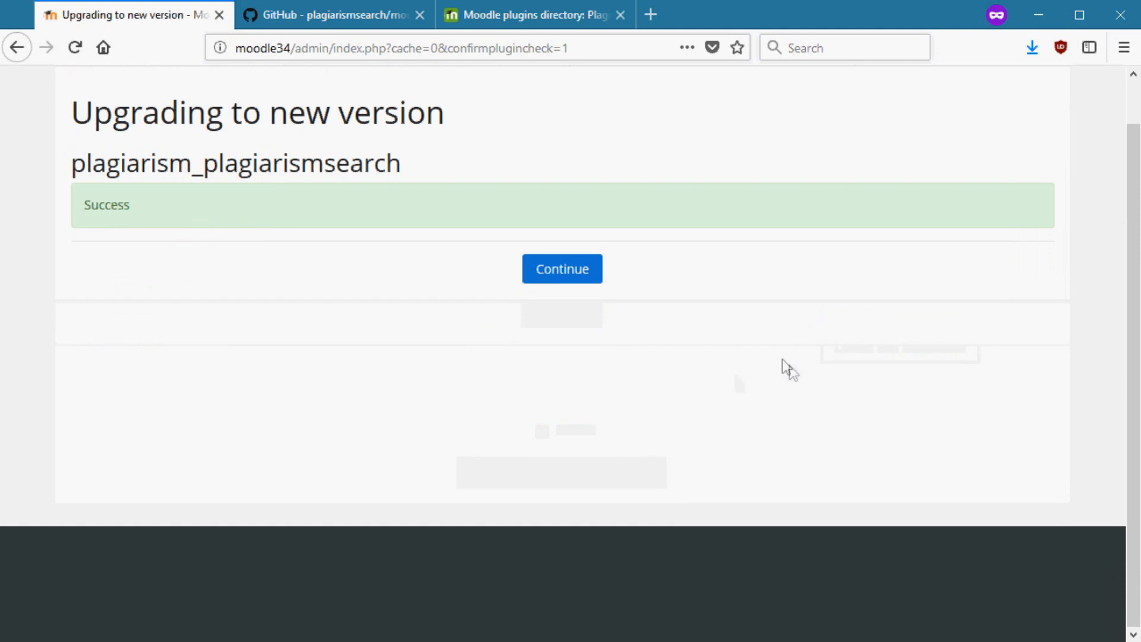
click(562, 268)
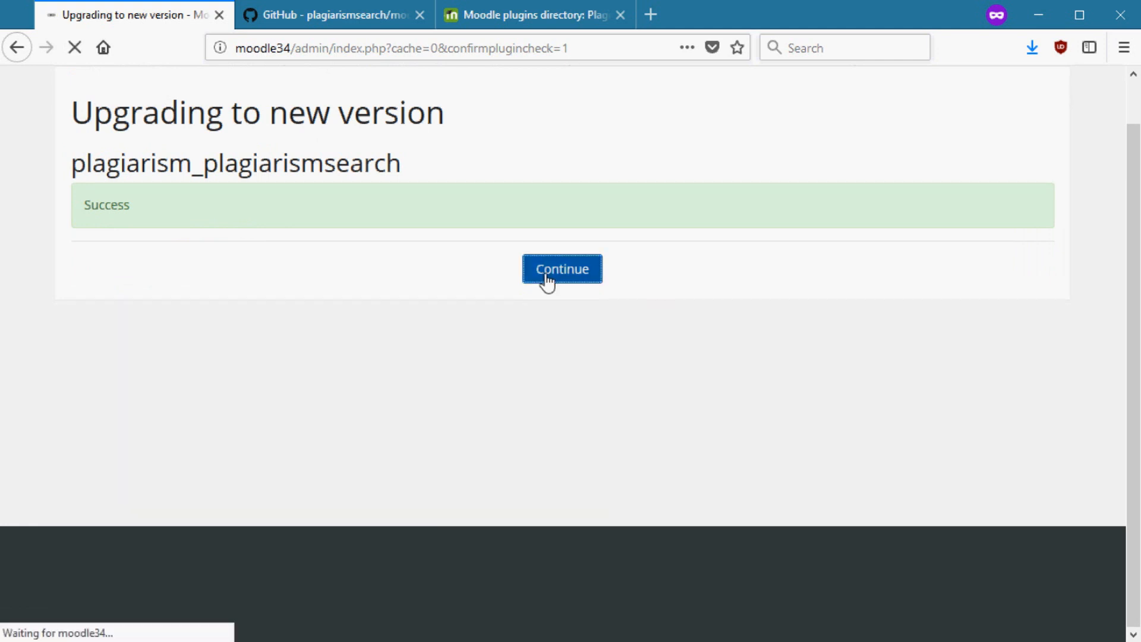
click(562, 269)
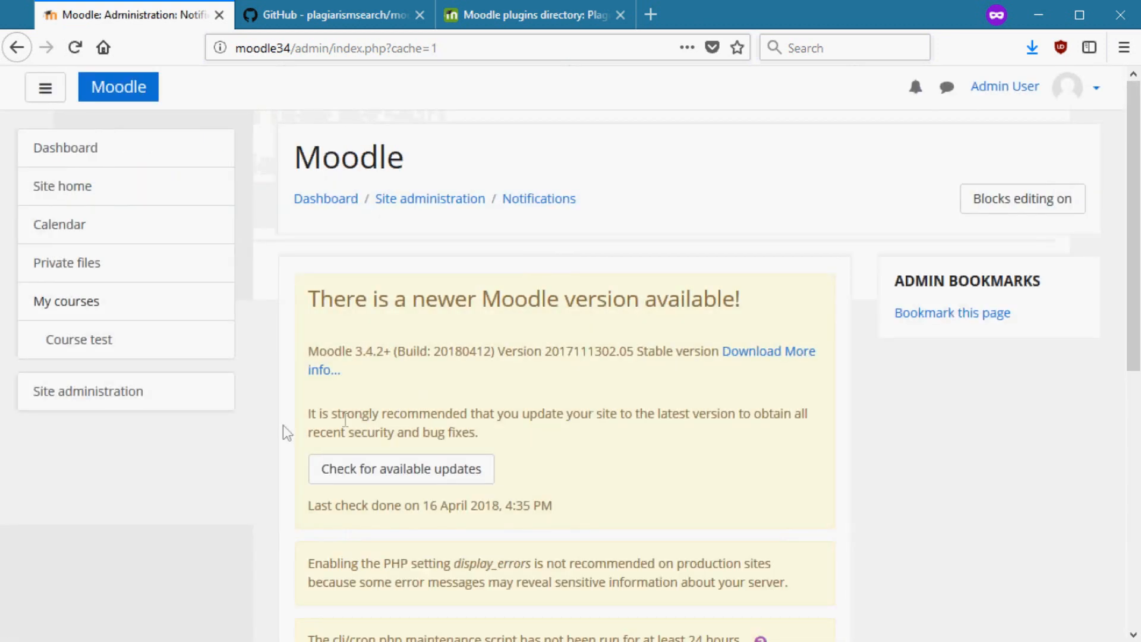
Step: Go to Site administration > Plugins > Plugins overview
click(88, 392)
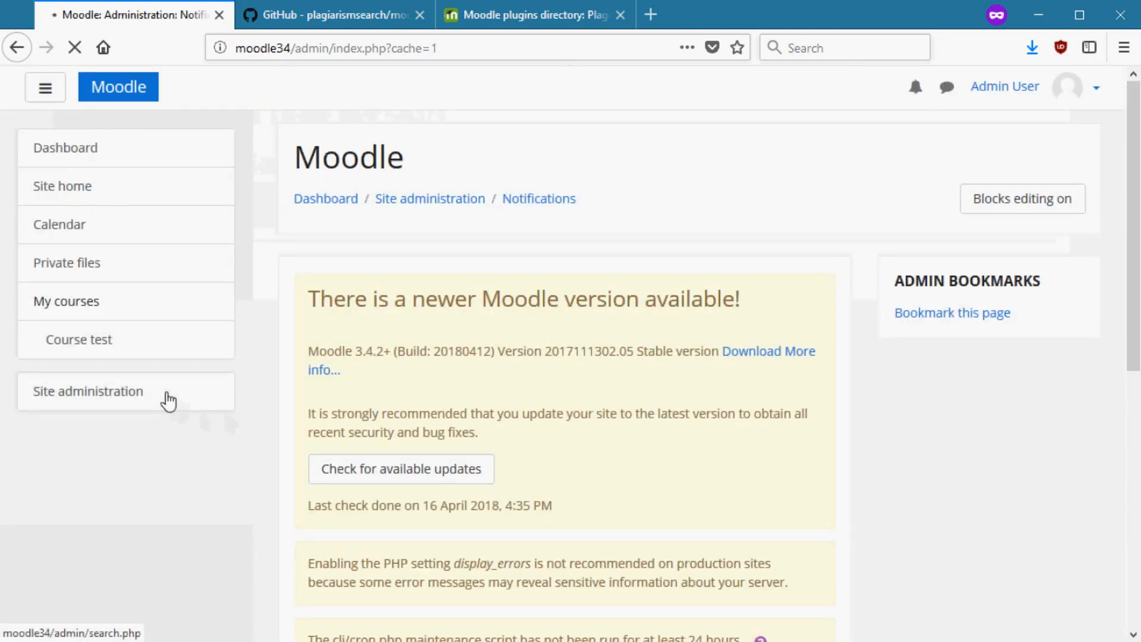
click(87, 392)
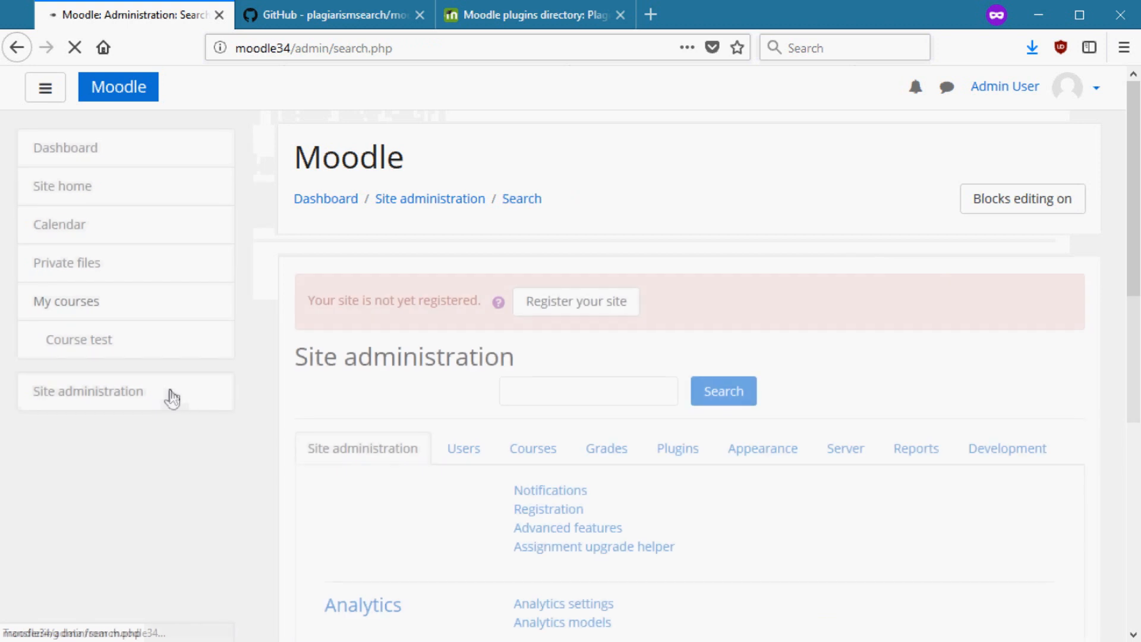
click(678, 448)
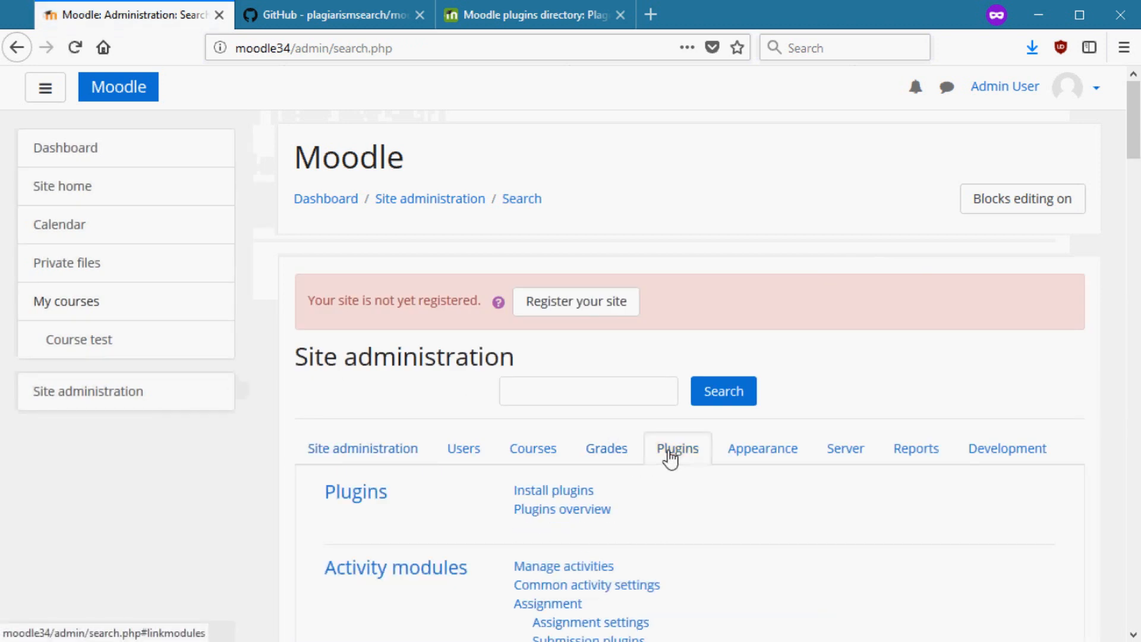
click(562, 509)
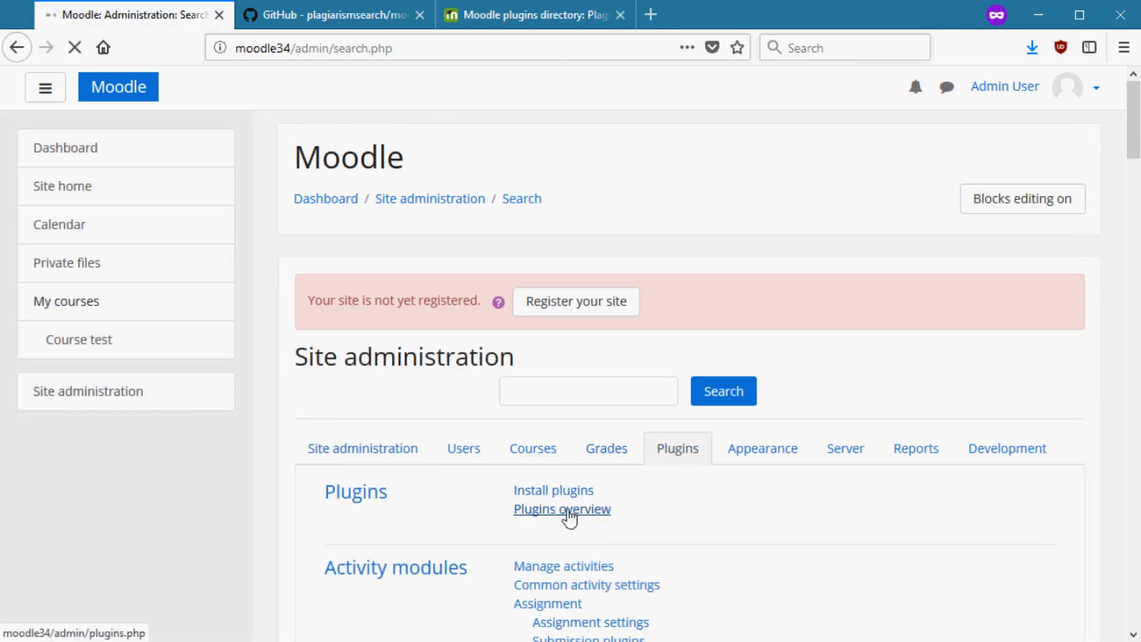
click(563, 509)
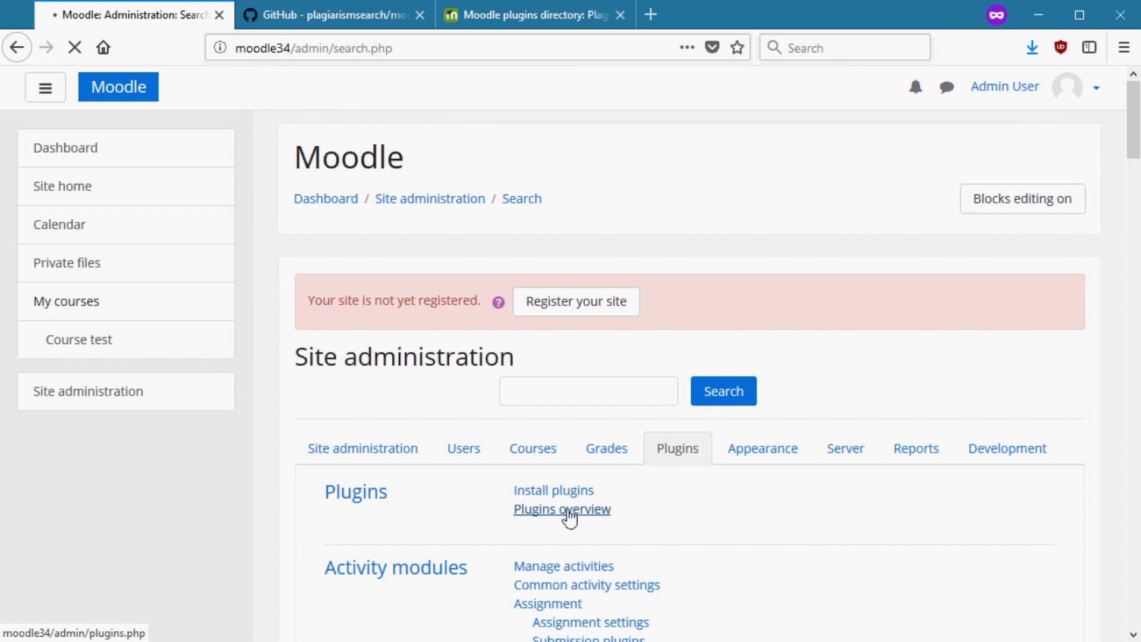
click(562, 508)
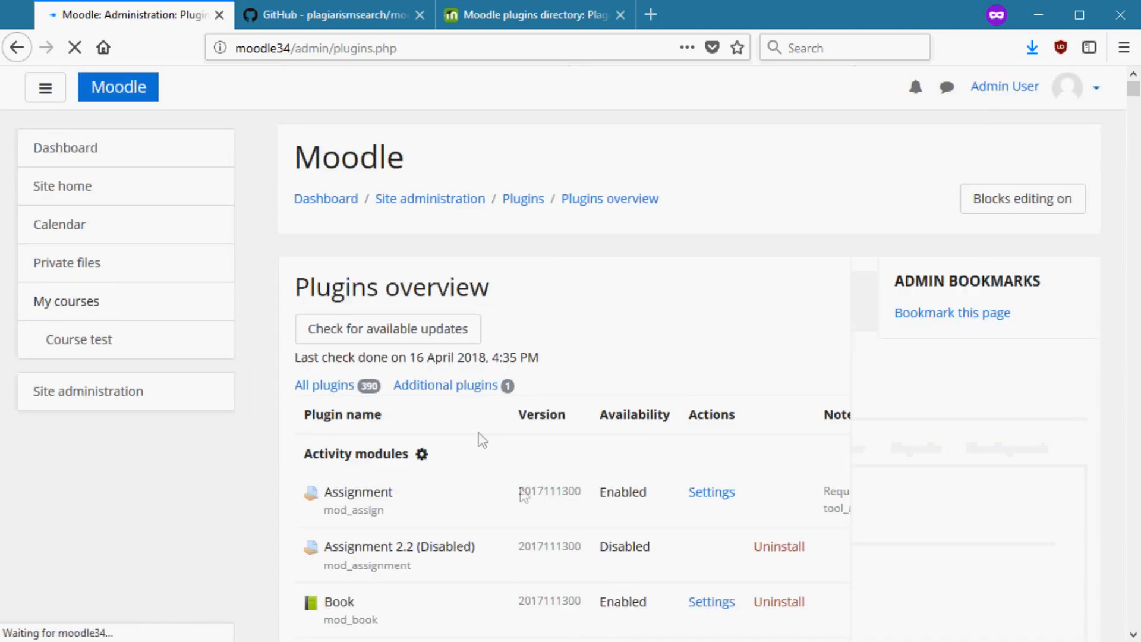
mouse_move(442, 392)
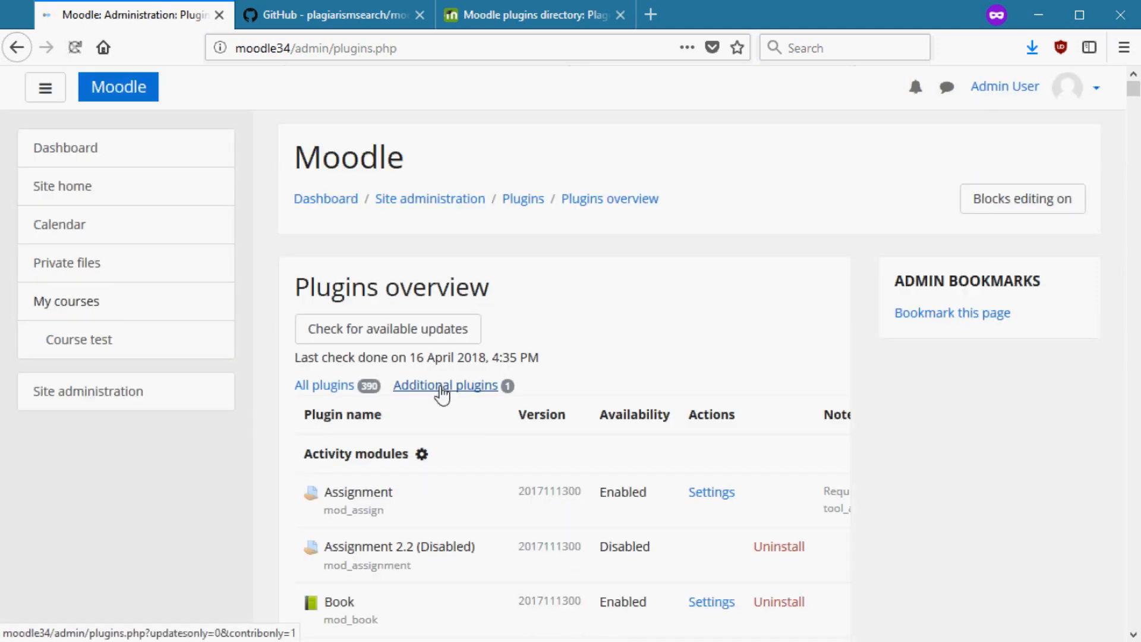
Step: Filter to Additional plugins and open Settings for PlagiarismSearch 1.1.8
click(444, 385)
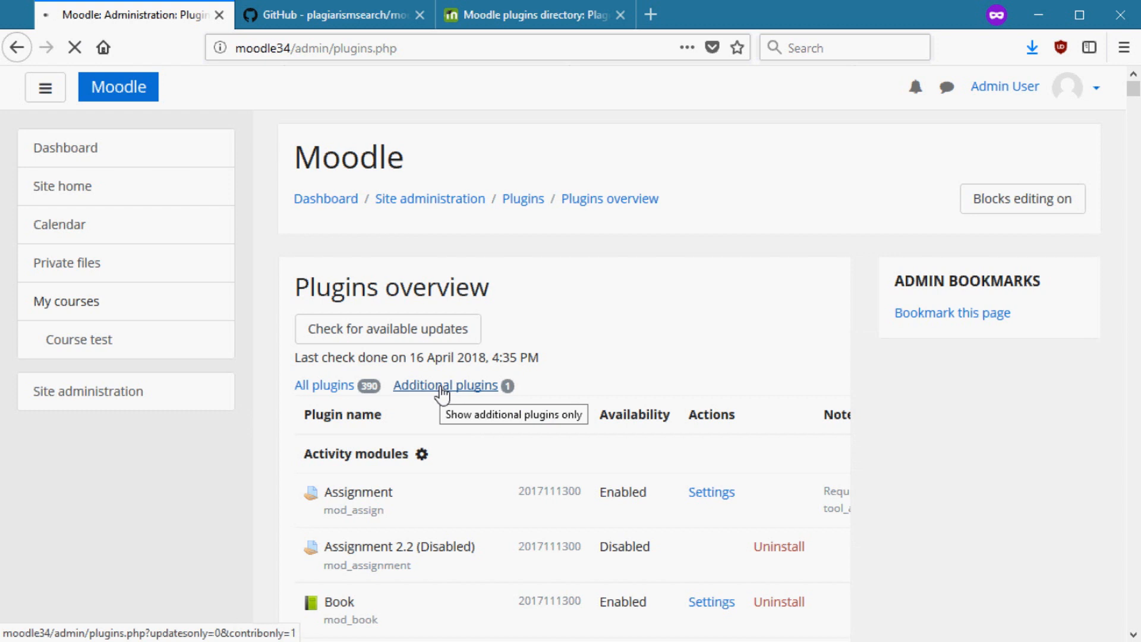
click(444, 385)
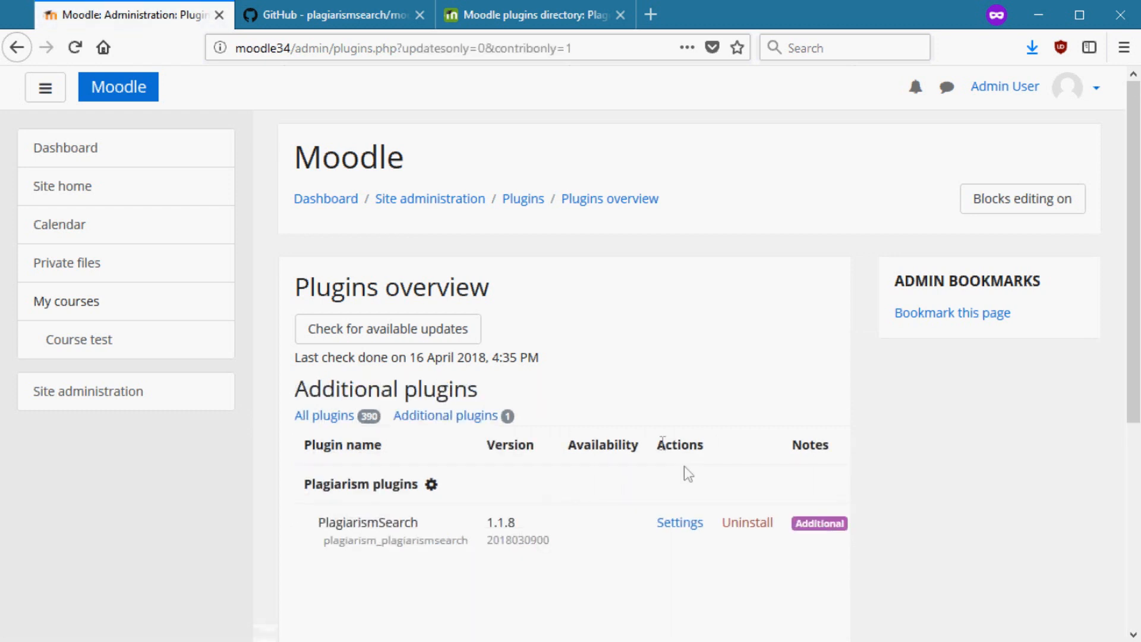
click(680, 523)
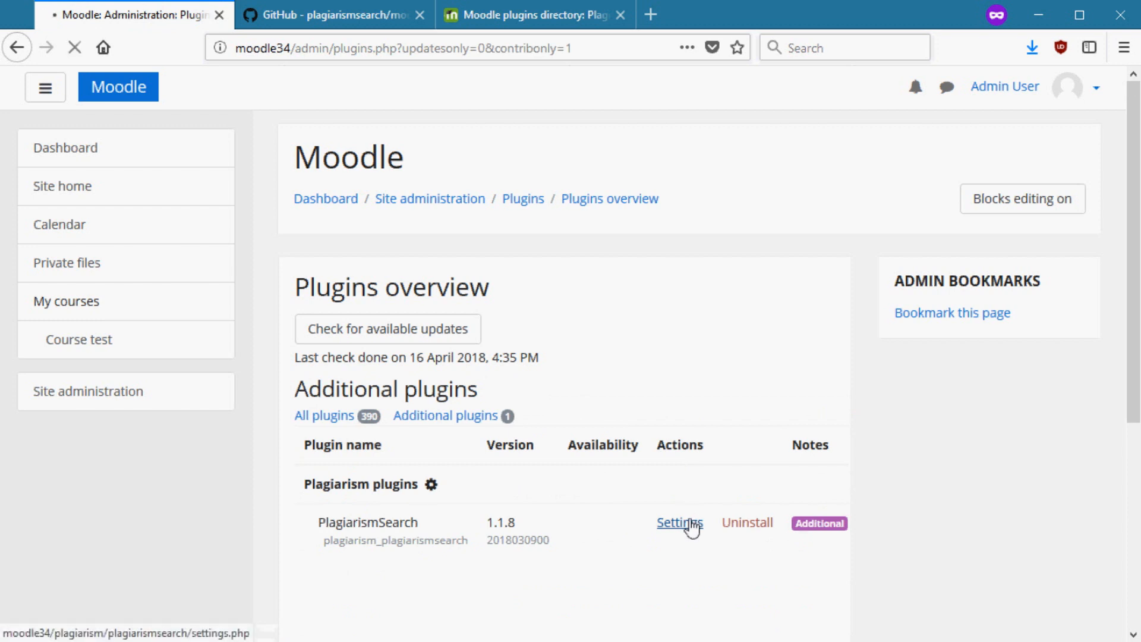
click(679, 523)
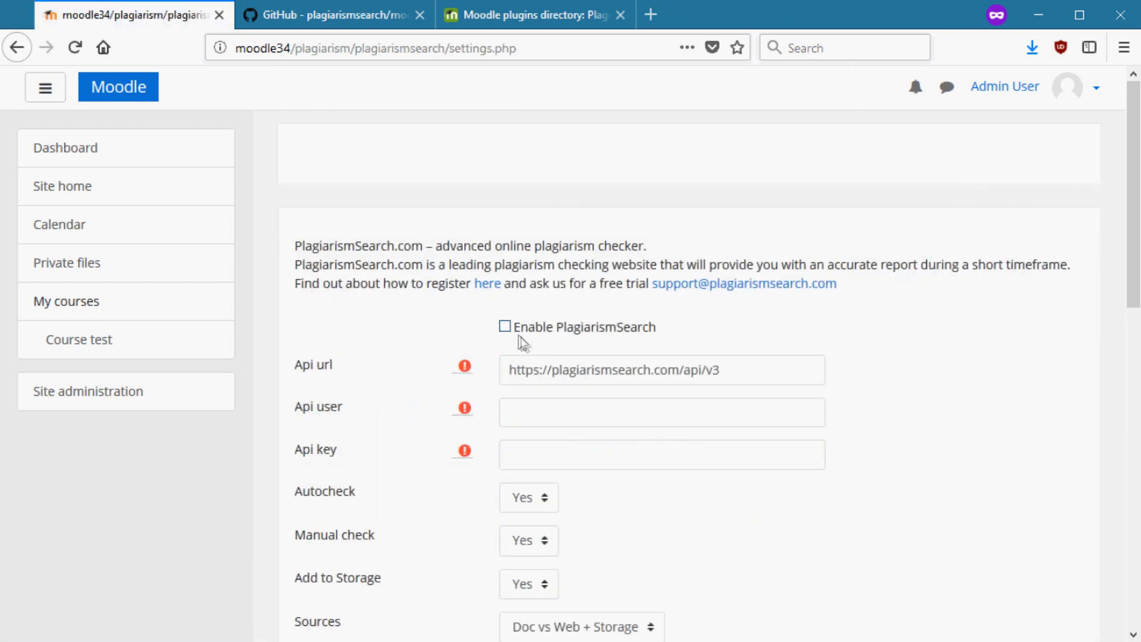
click(504, 327)
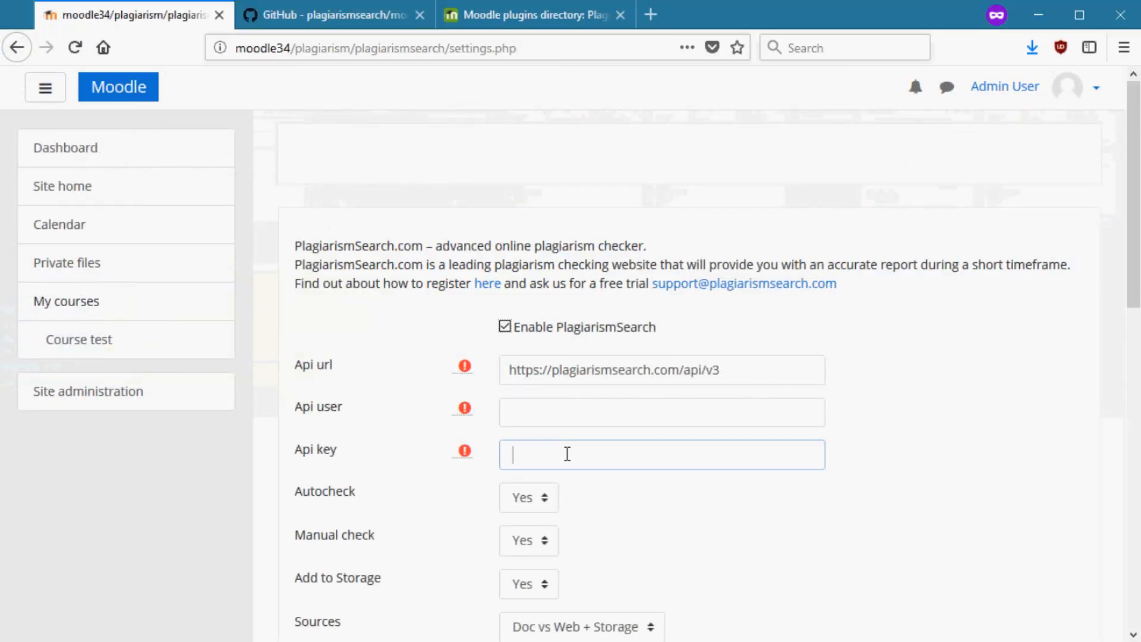
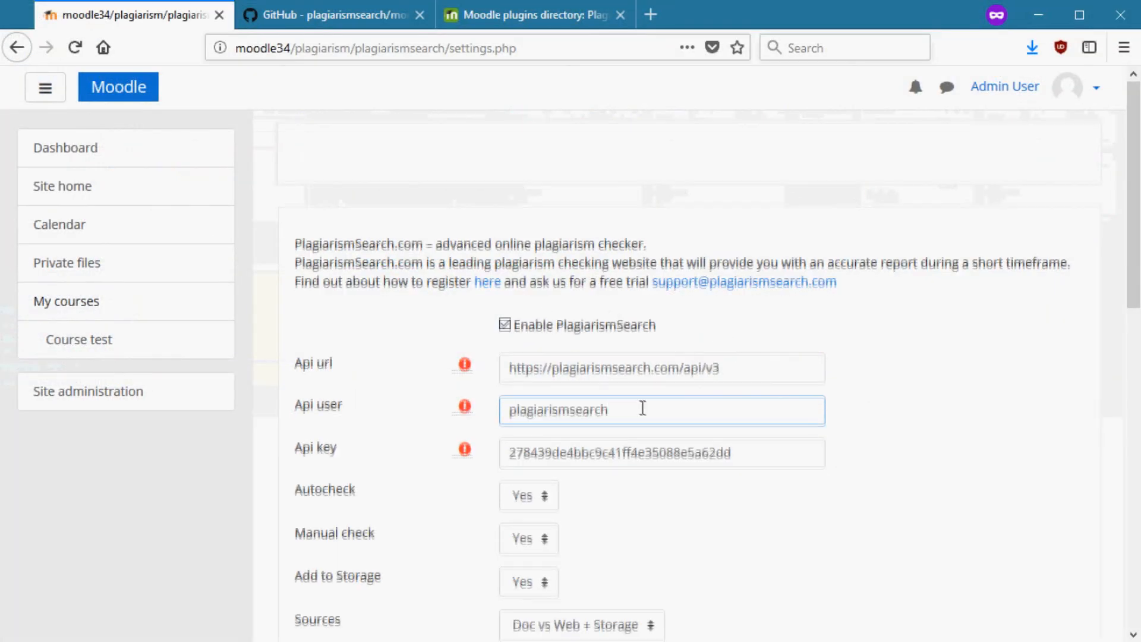
scroll(down, 3)
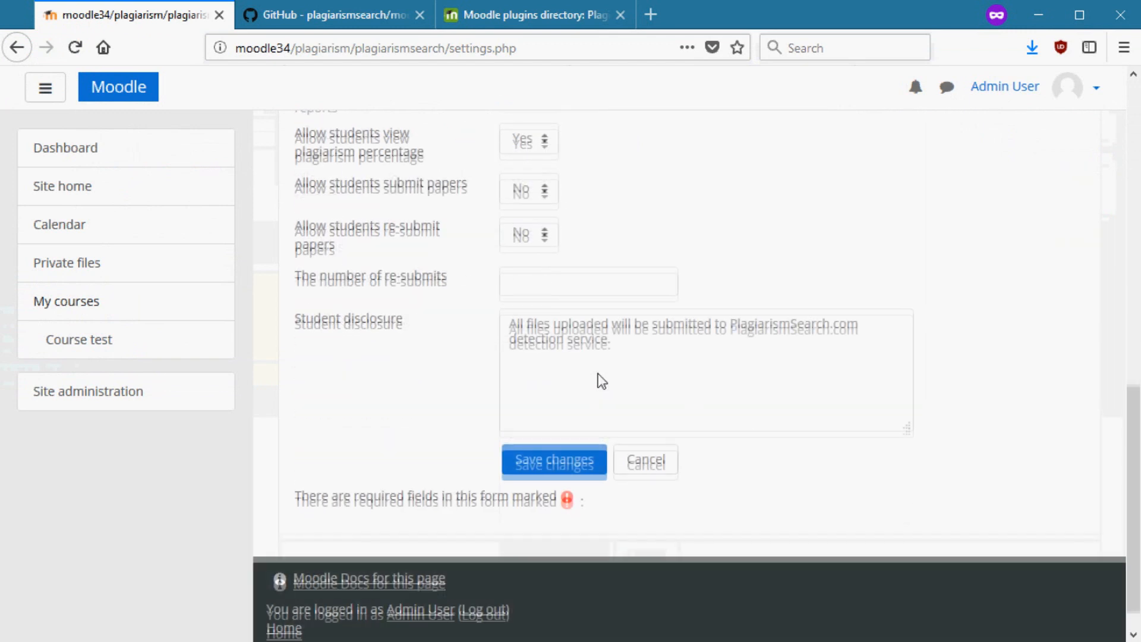
click(554, 462)
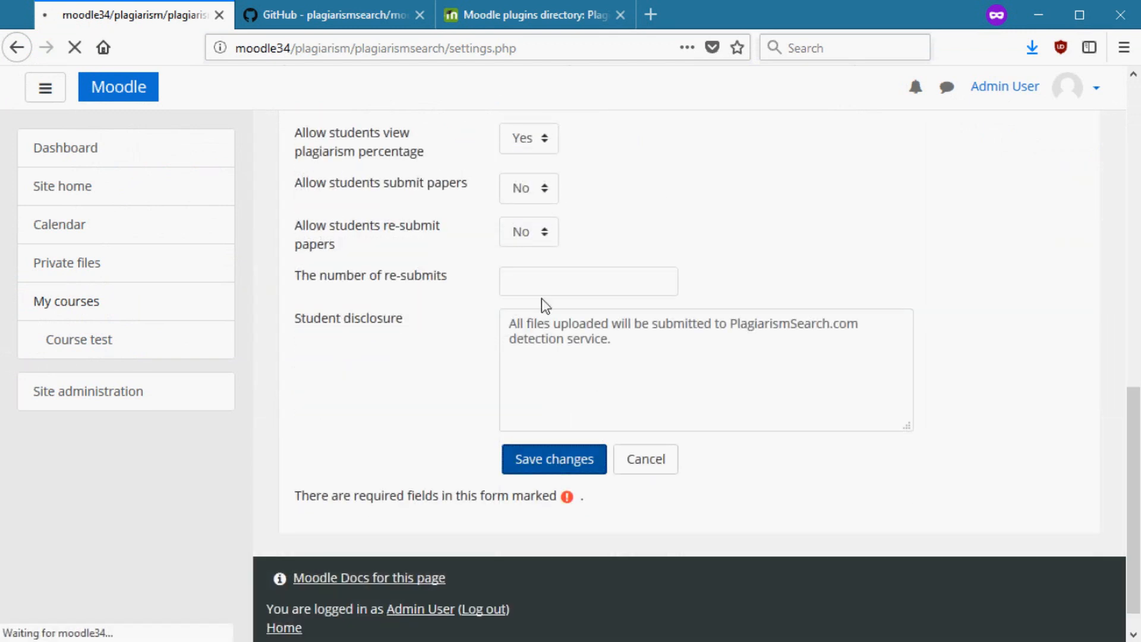
click(554, 459)
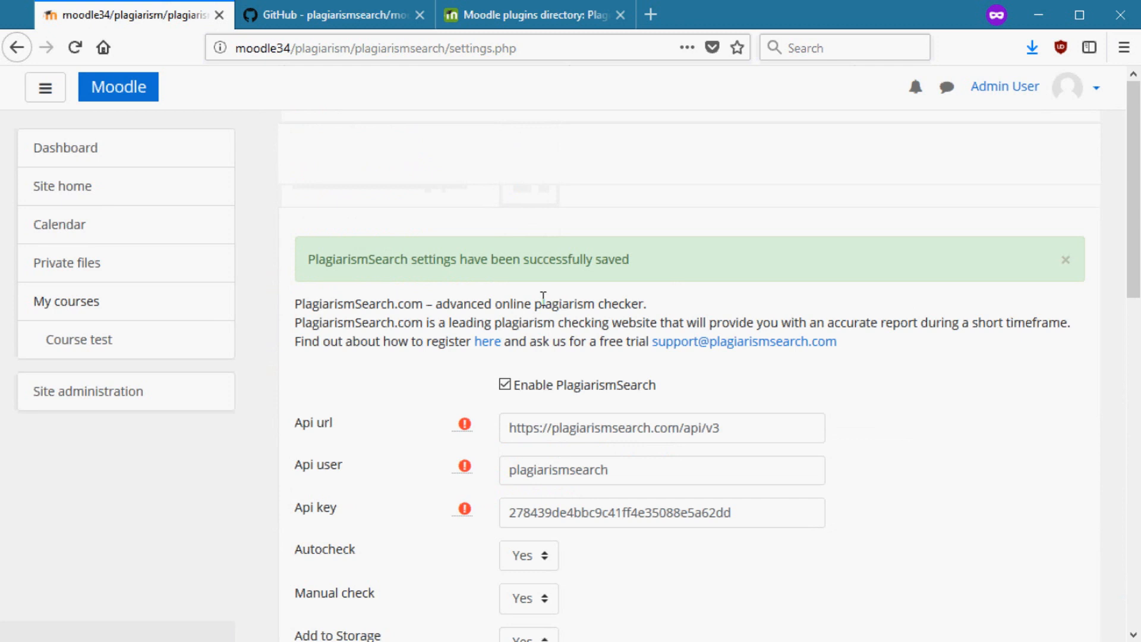